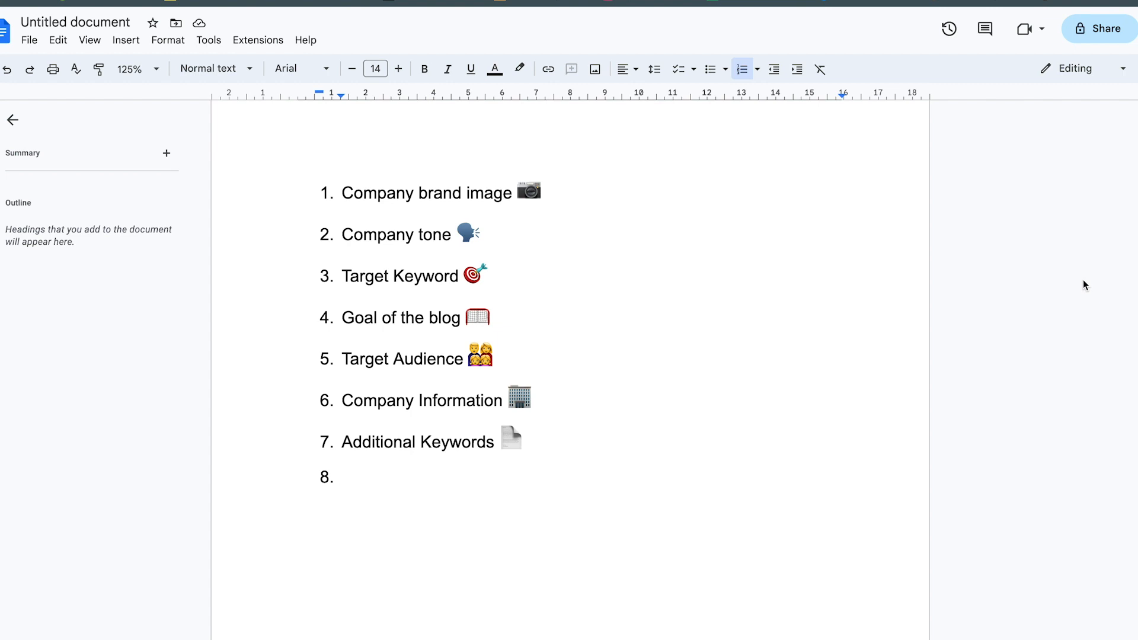
pyautogui.moveTo(1026, 274)
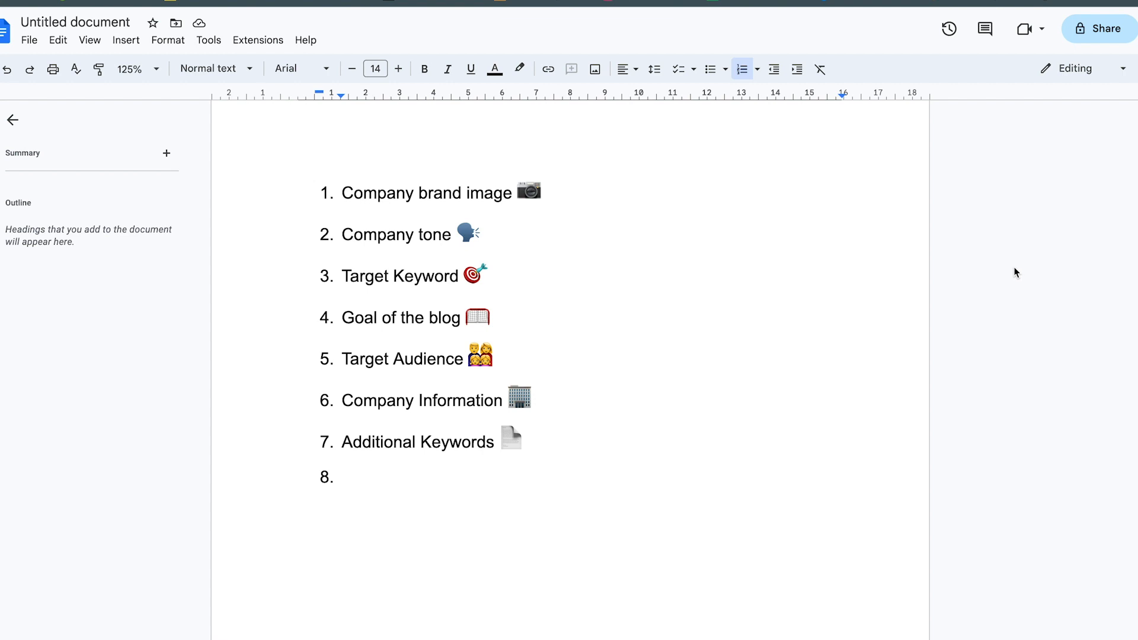
pyautogui.moveTo(1010, 271)
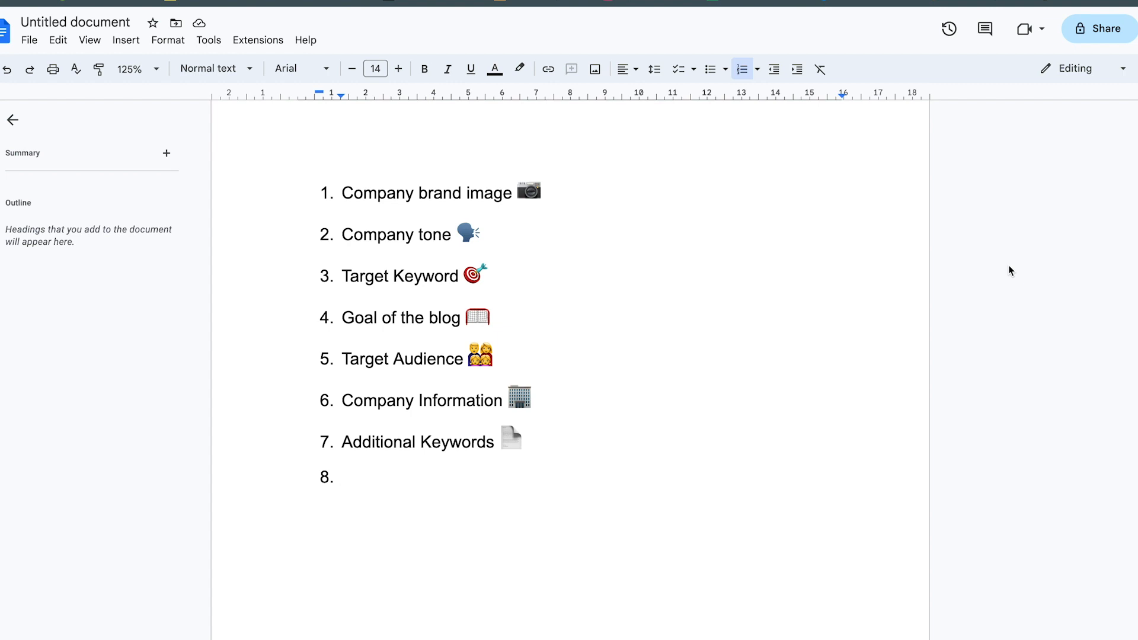
pyautogui.moveTo(788, 238)
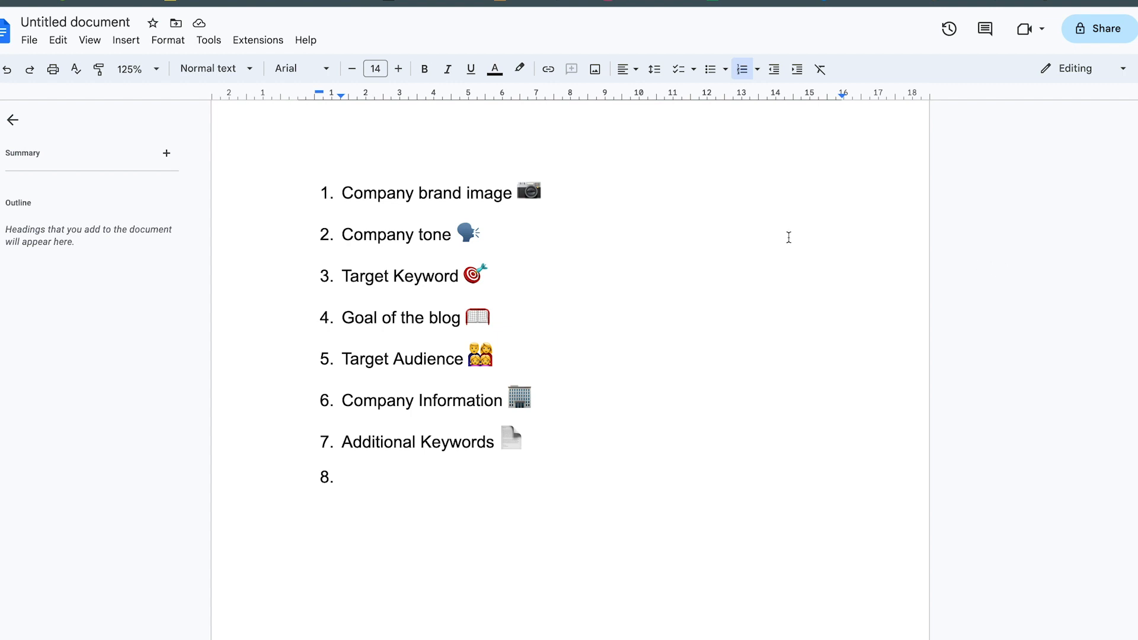
pyautogui.moveTo(847, 330)
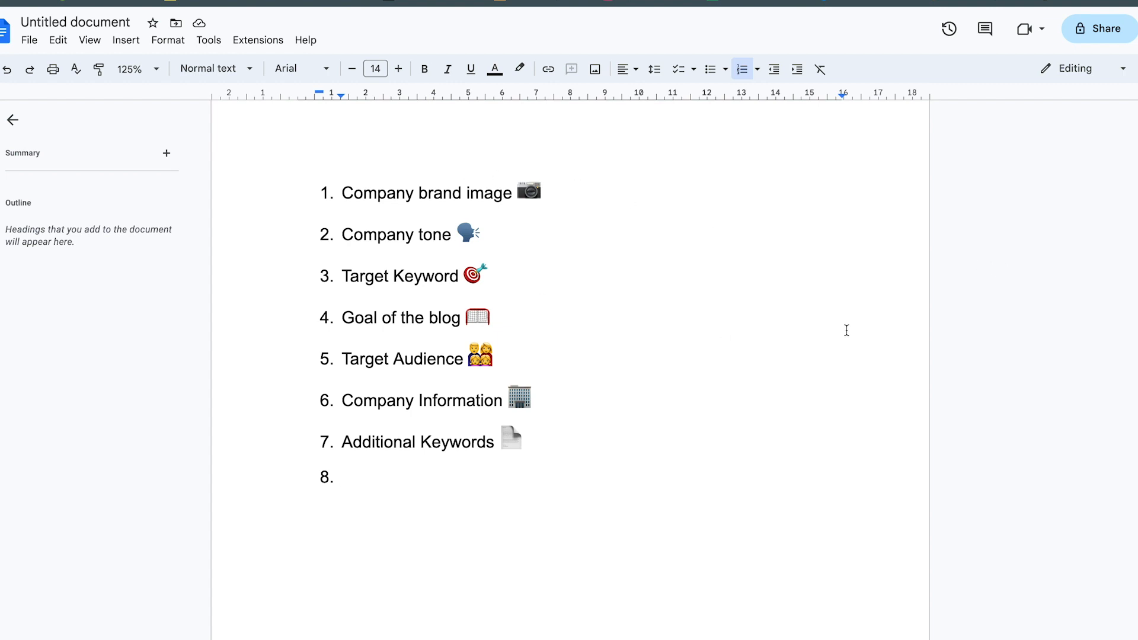
# Type 'Outline H2, H3' into the empty eighth item of the numbered prompt list.
pyautogui.click(343, 477)
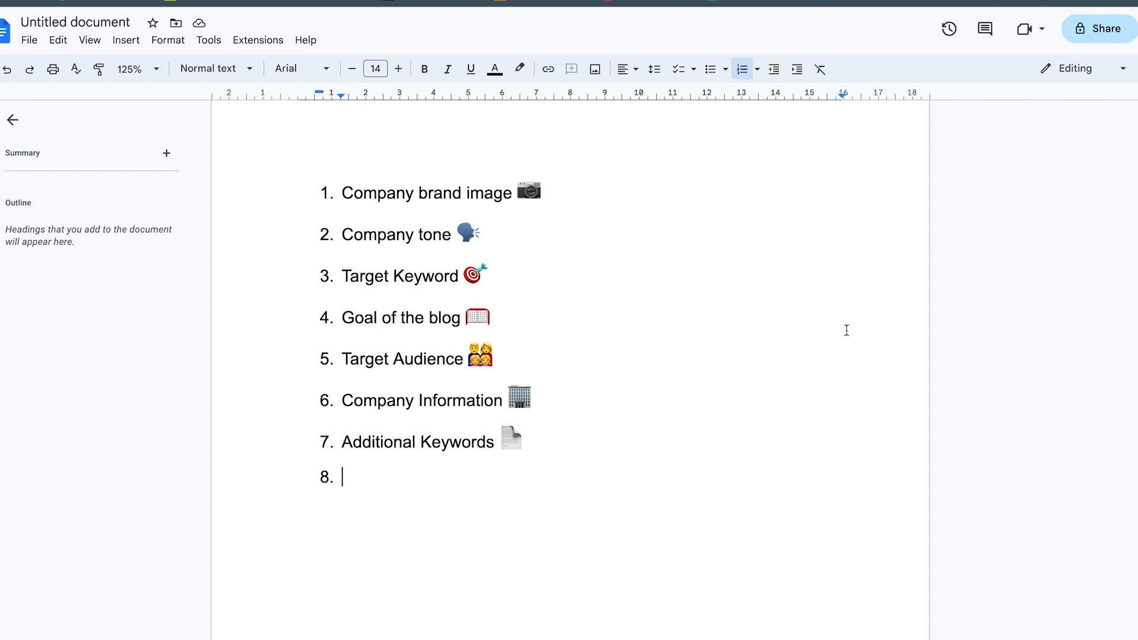
pyautogui.write('Outlin')
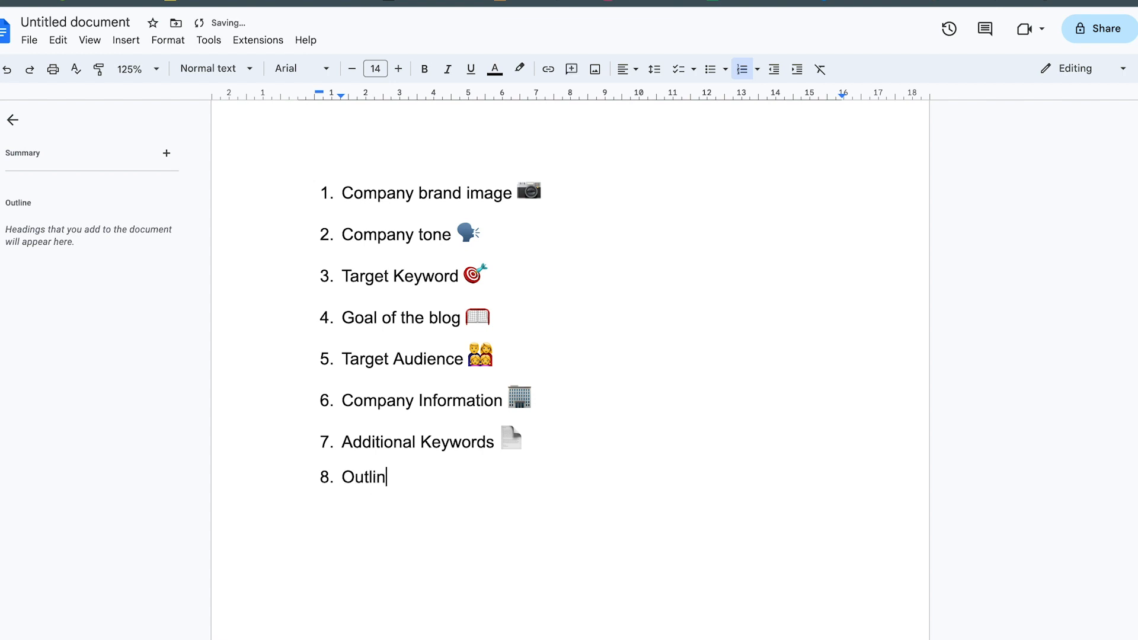
pyautogui.write('e')
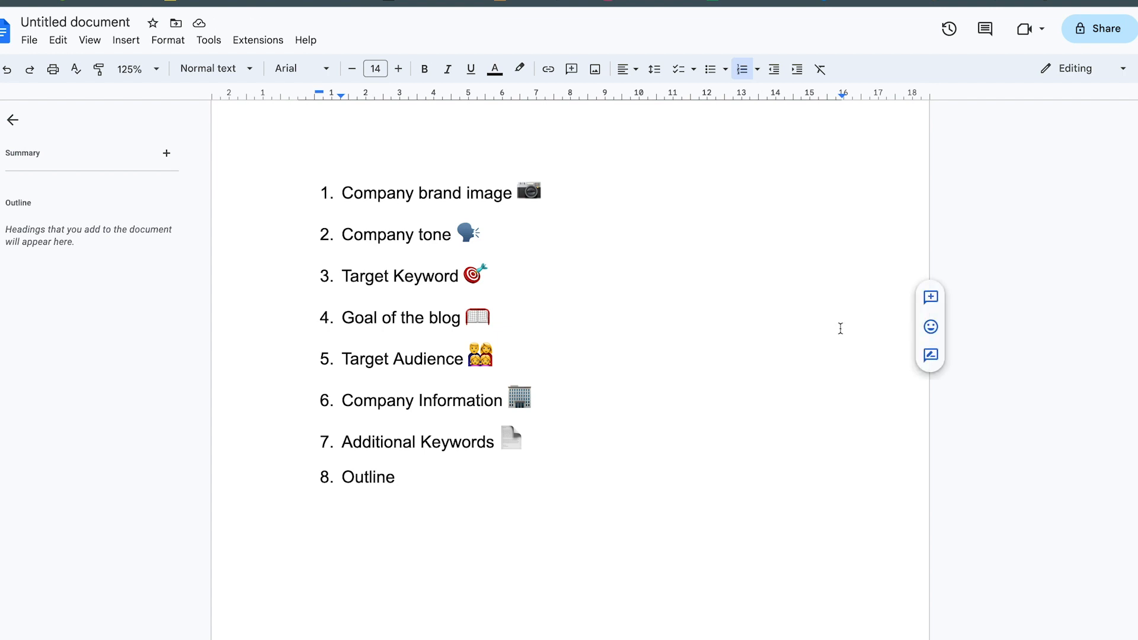
pyautogui.write('H2,')
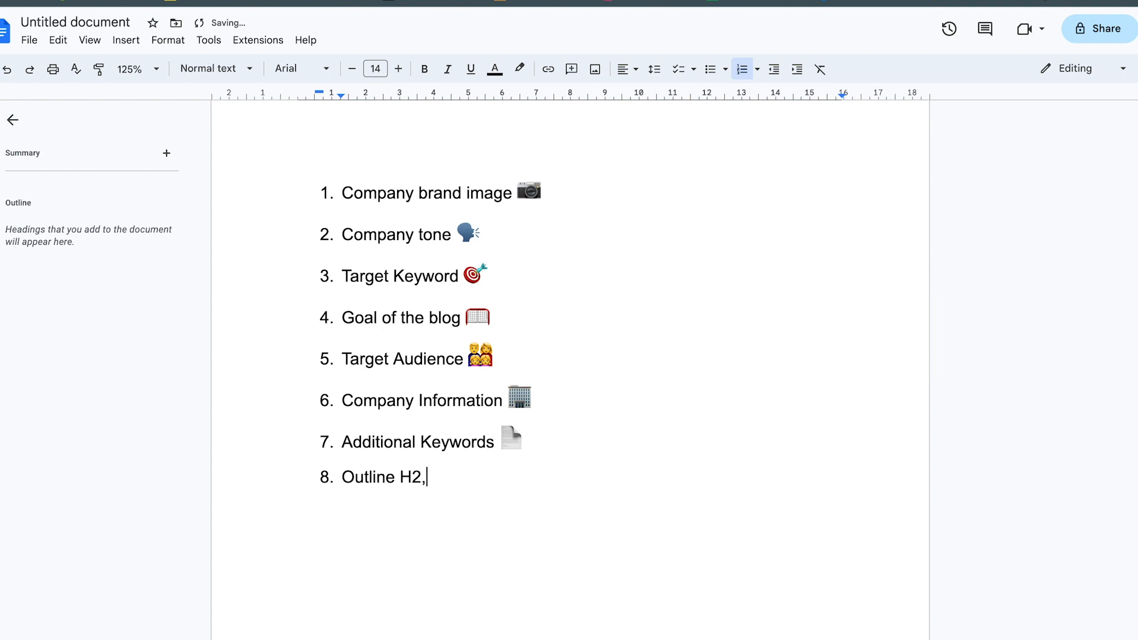
pyautogui.write('H3')
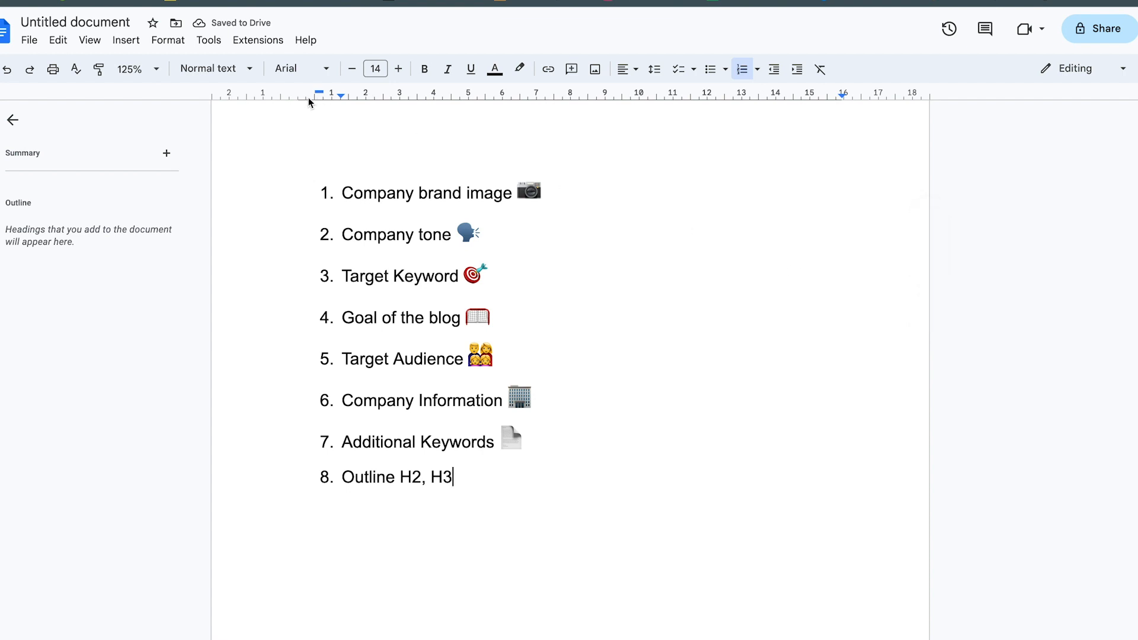
pyautogui.moveTo(294, 107)
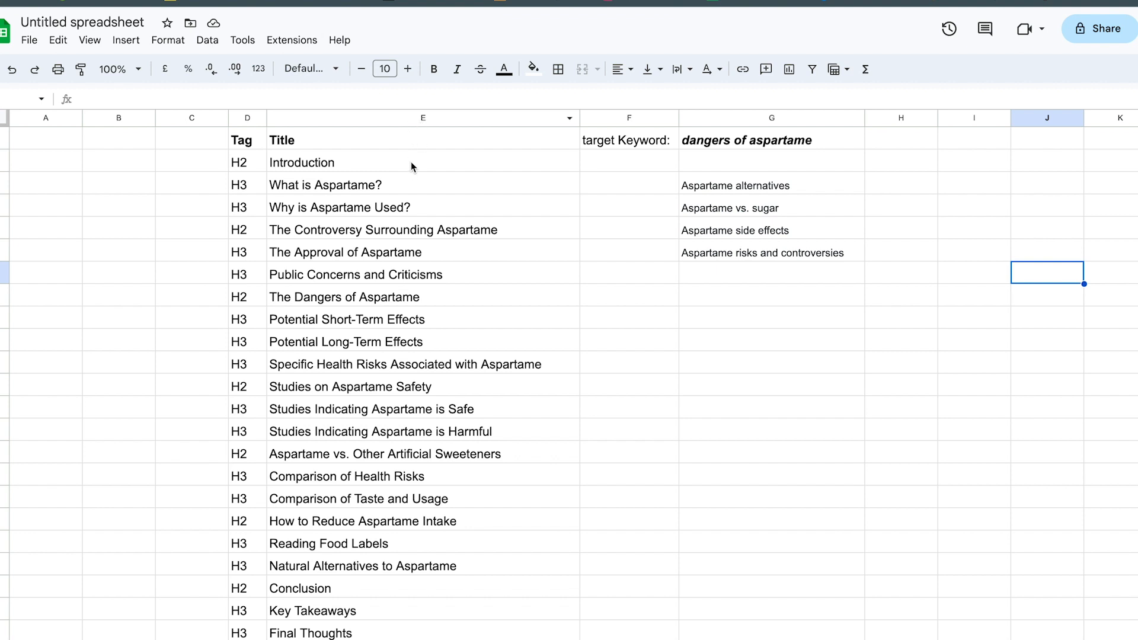
pyautogui.moveTo(274, 120)
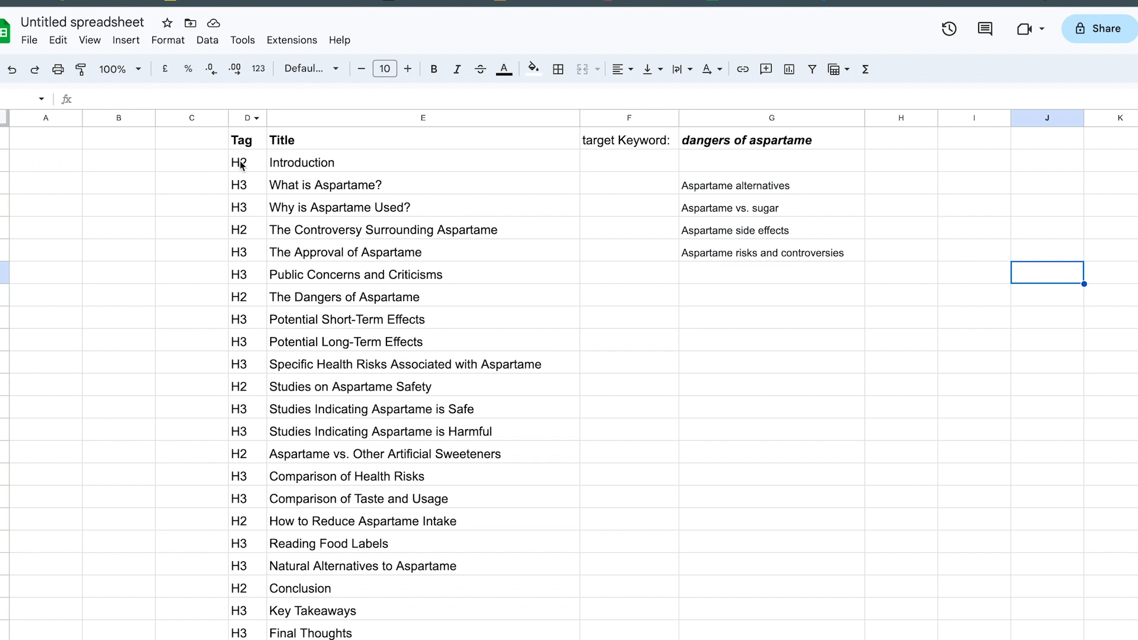
# Select the Introduction H2 tag and the 'Why is Aspartame Used?' title in the outline.
pyautogui.click(247, 162)
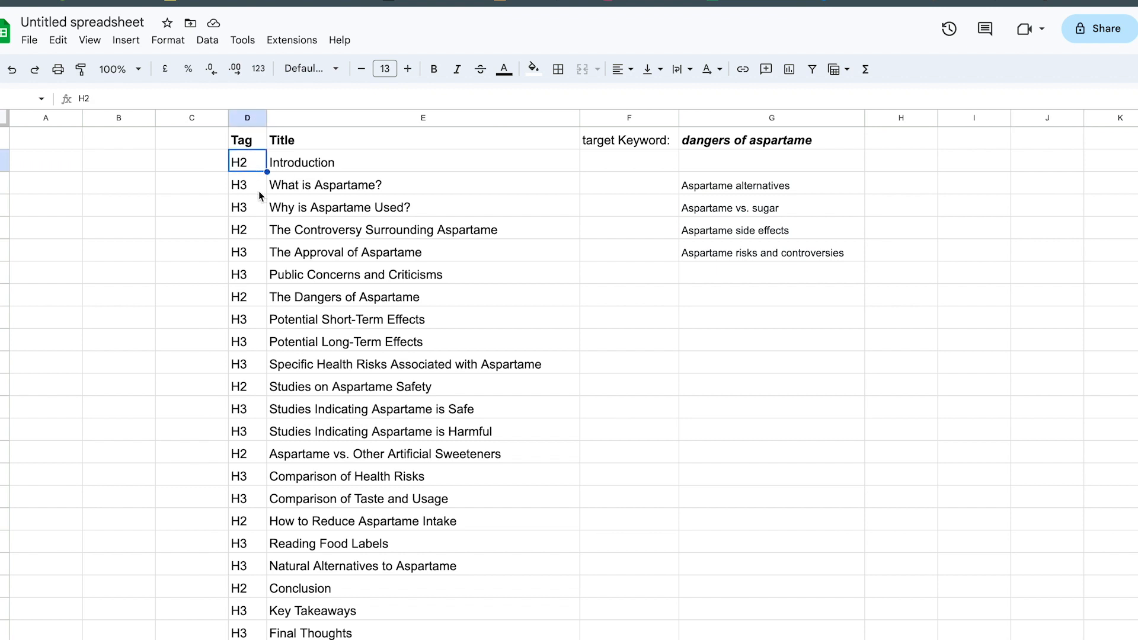
pyautogui.moveTo(328, 135)
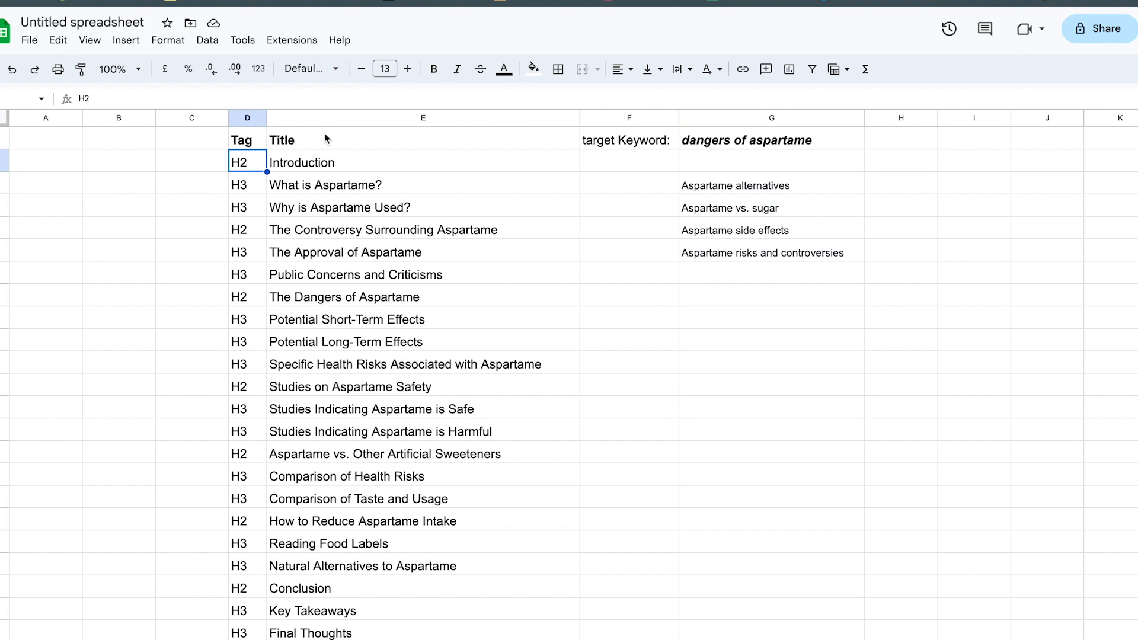
pyautogui.moveTo(316, 141)
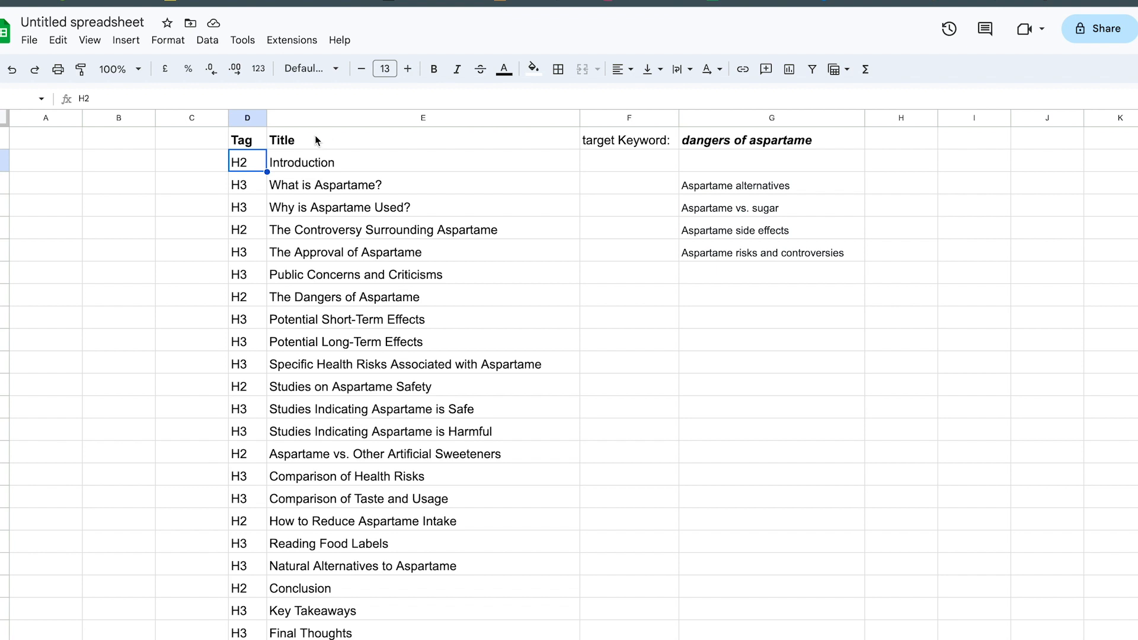
pyautogui.moveTo(312, 167)
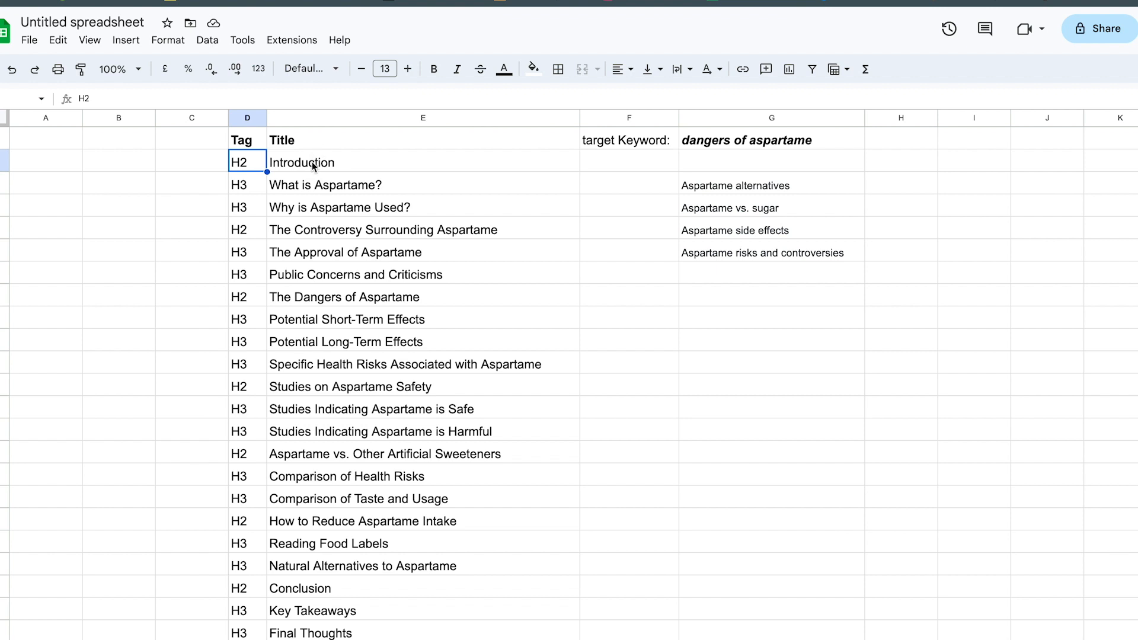
pyautogui.click(423, 207)
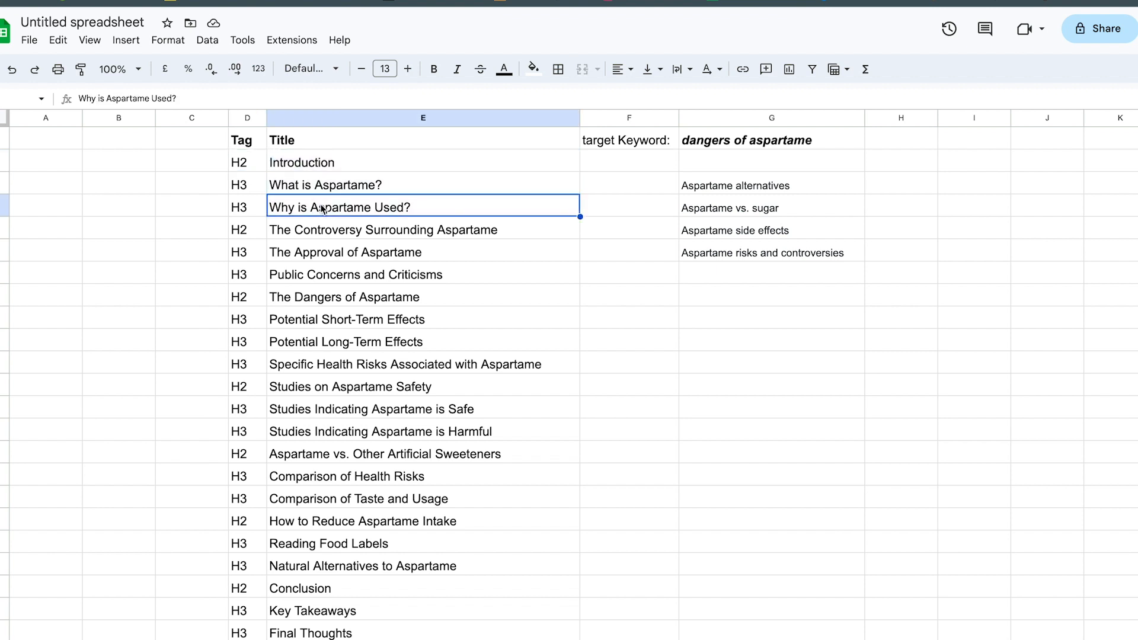
pyautogui.moveTo(307, 177)
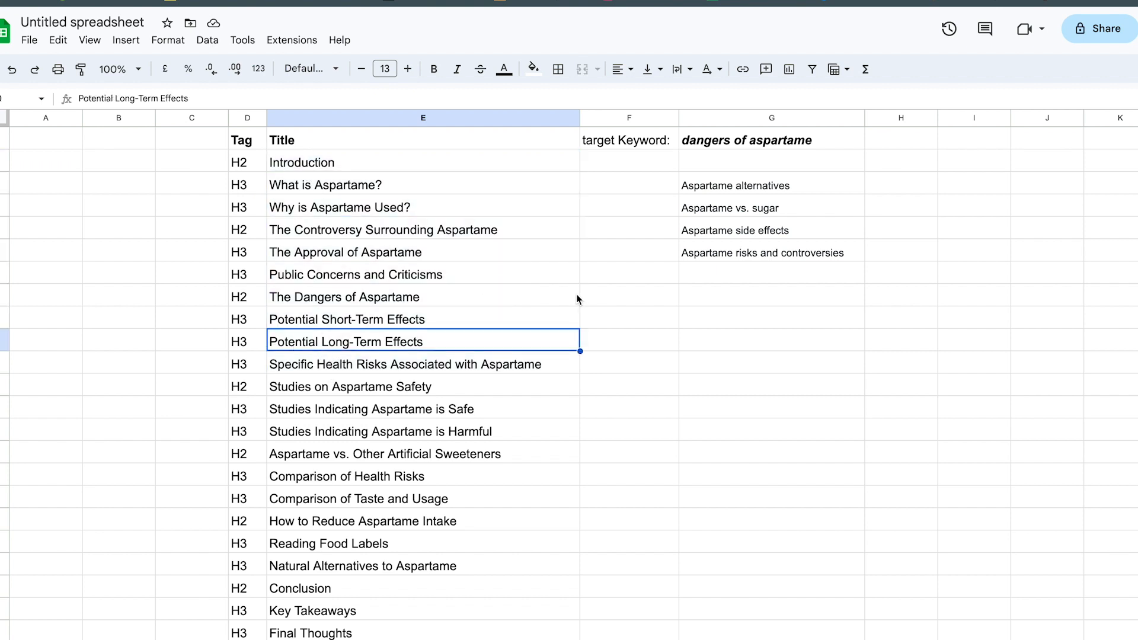
pyautogui.moveTo(350, 229)
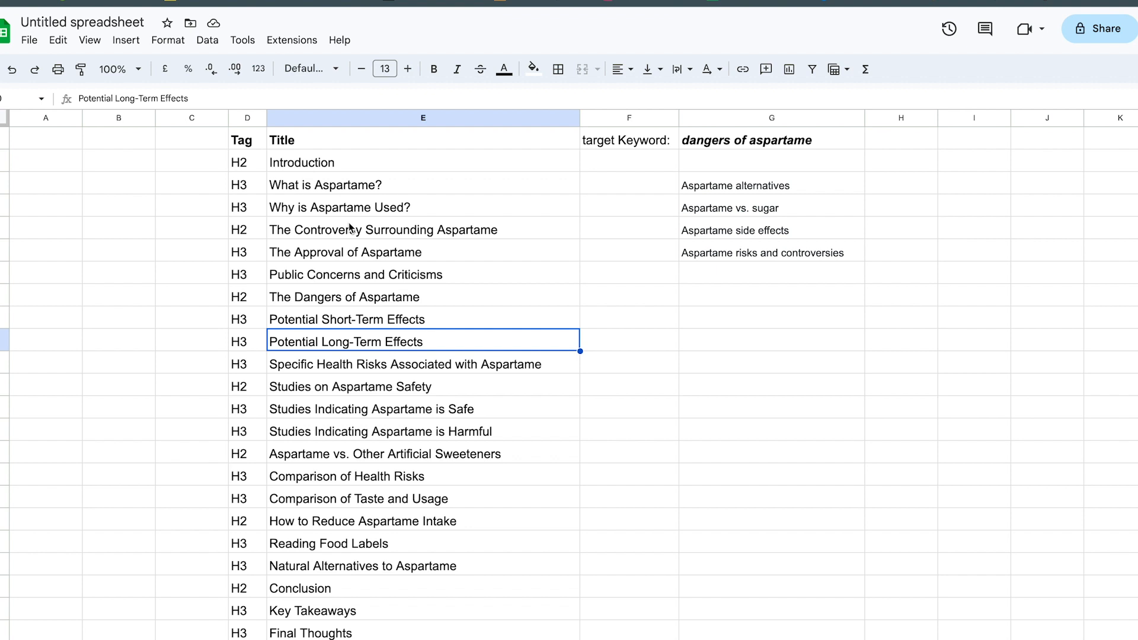
pyautogui.moveTo(298, 188)
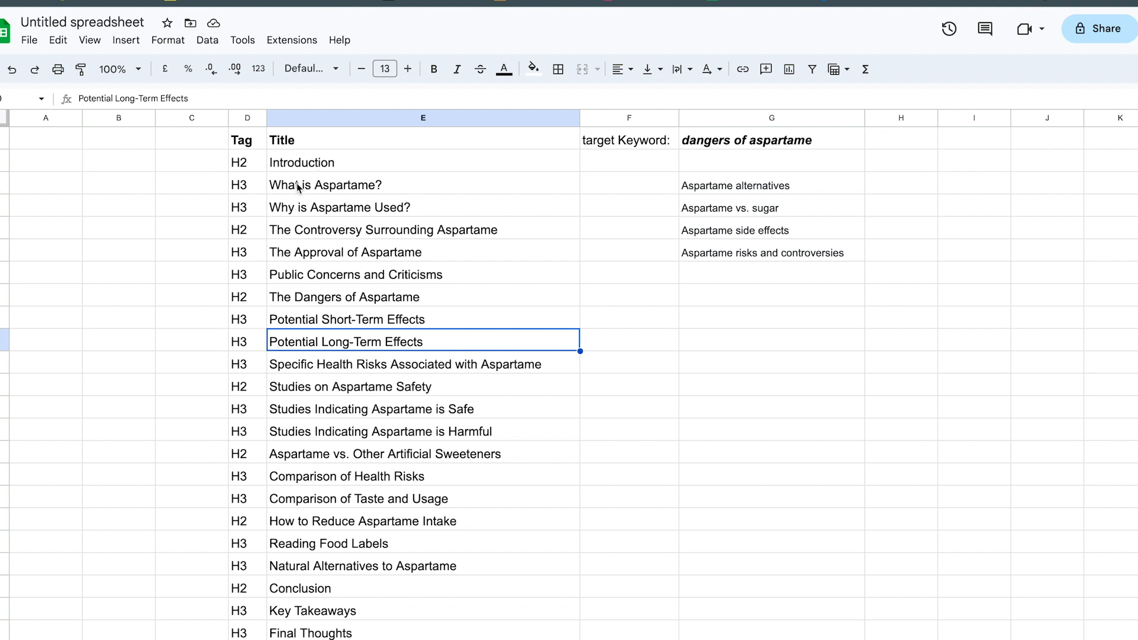
pyautogui.moveTo(310, 200)
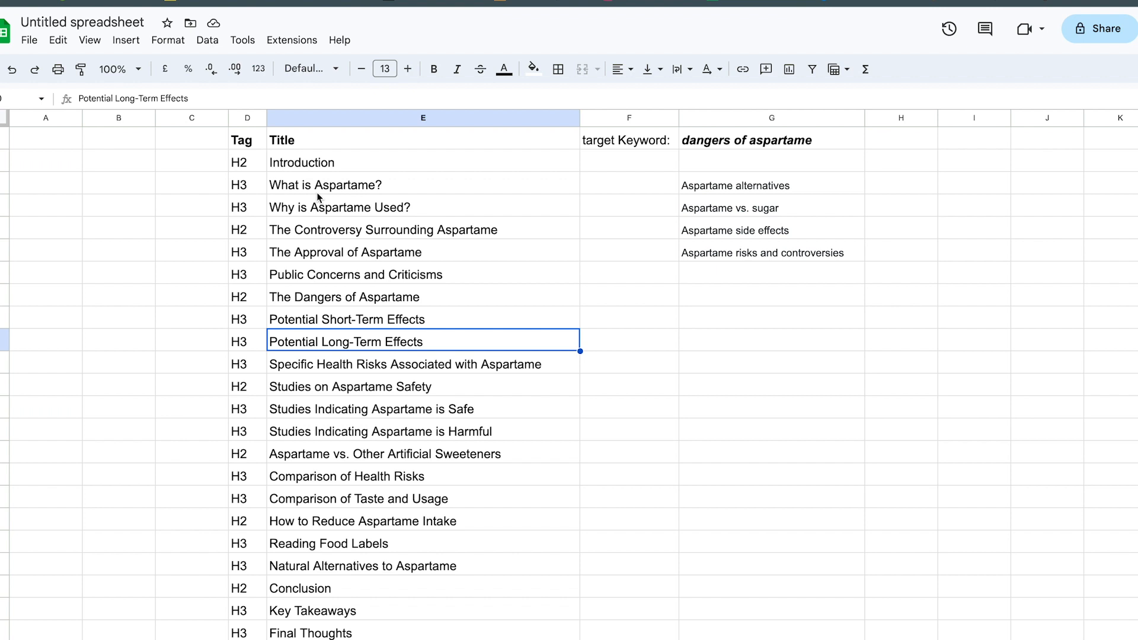
pyautogui.moveTo(305, 183)
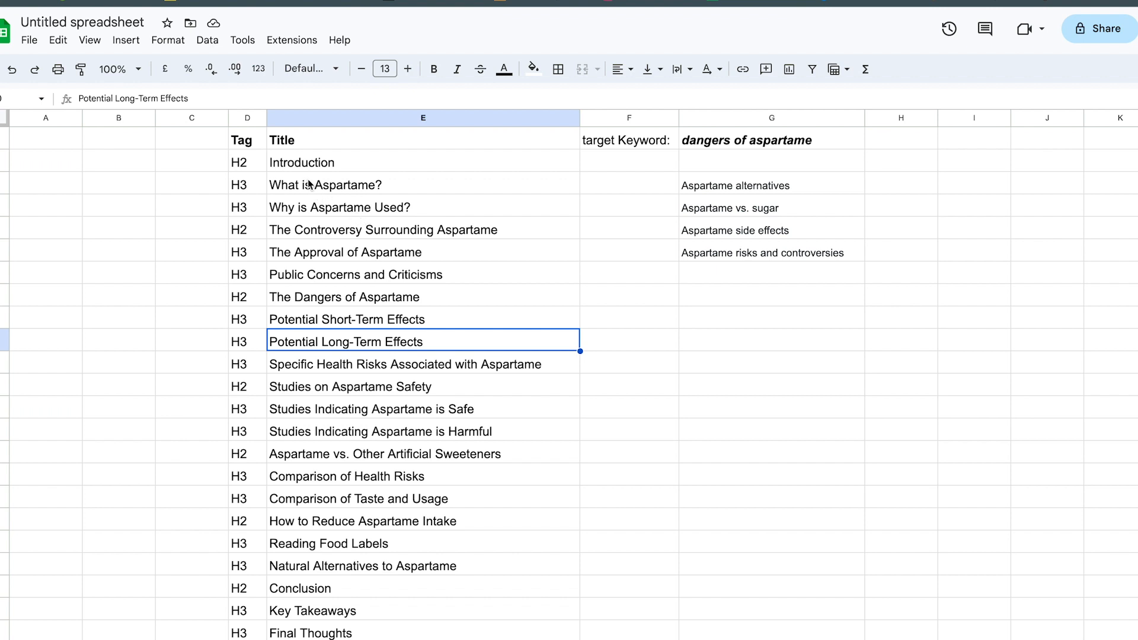
pyautogui.moveTo(359, 372)
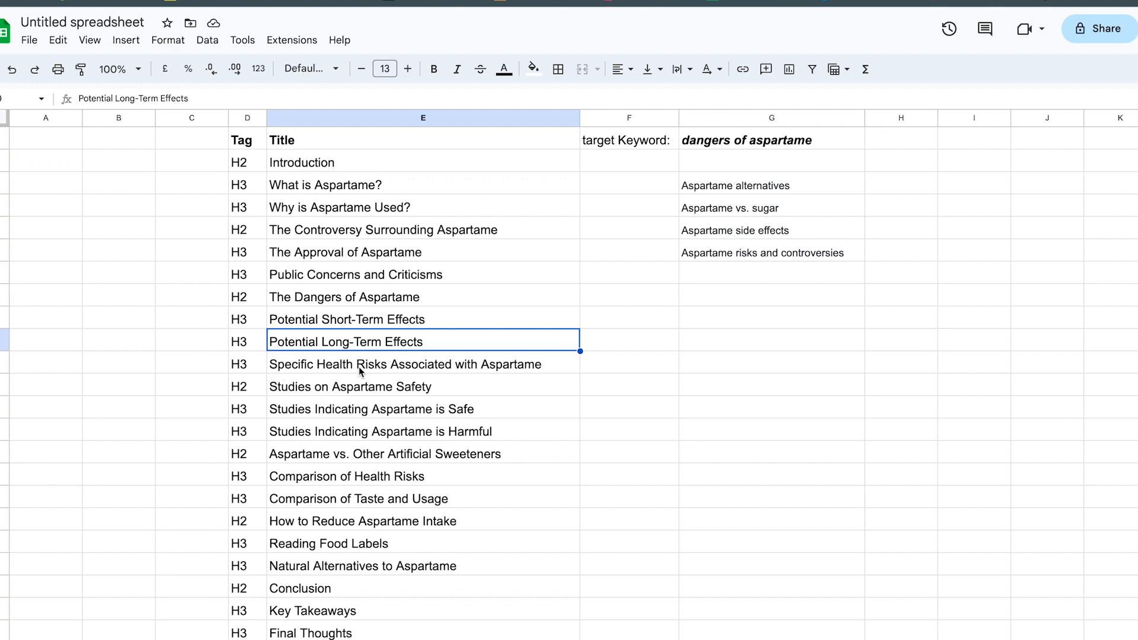
# Overwrite 'Aspartame vs. Other Artificial Sweeteners' with 'Why is boolubu better than Aspertame'.
pyautogui.click(384, 454)
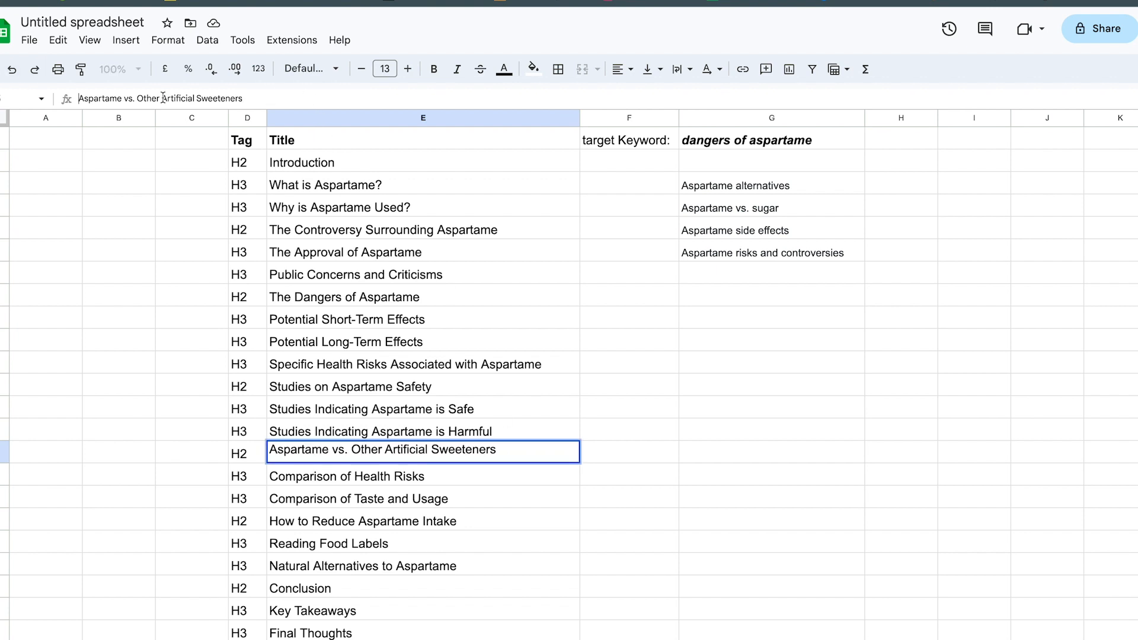
pyautogui.write('W')
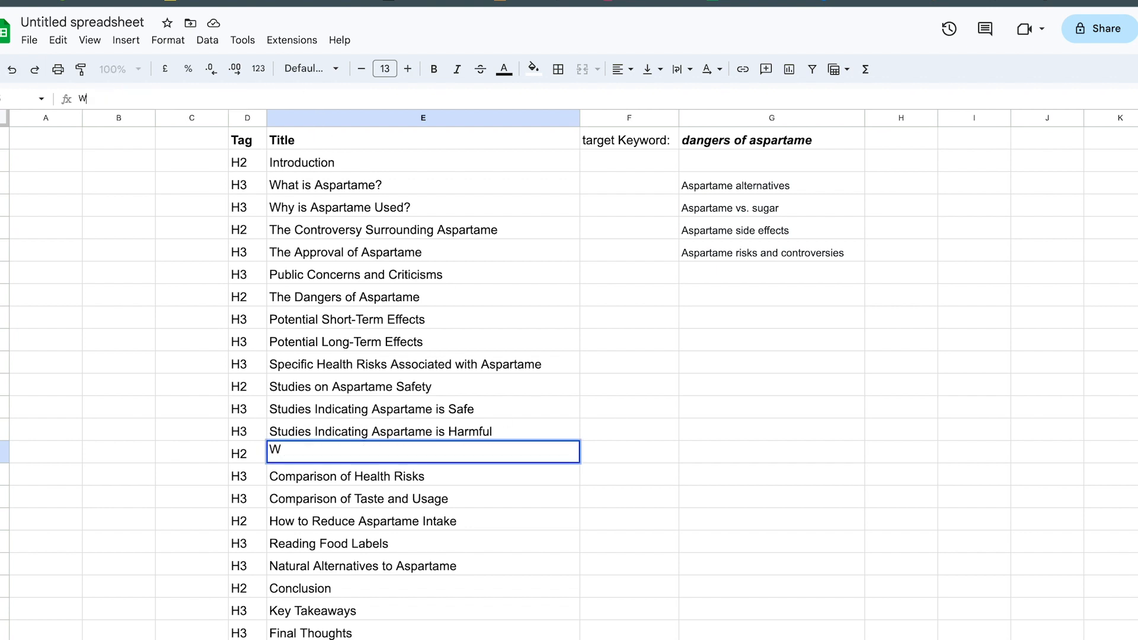
pyautogui.write('hy is Aspartame Used?')
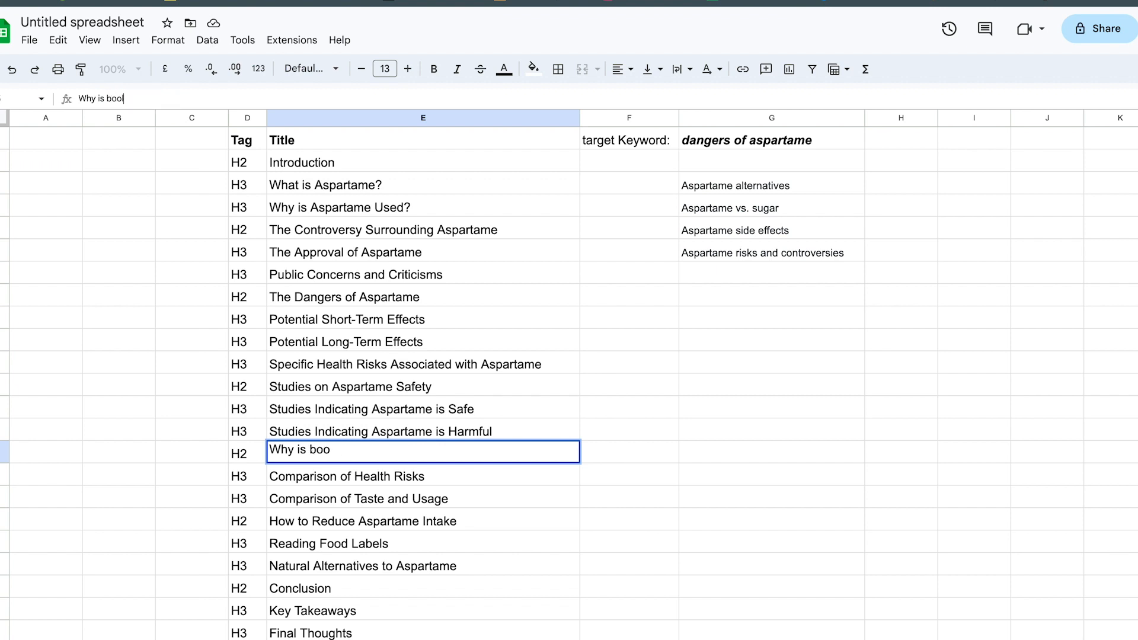
pyautogui.write('lubu bette')
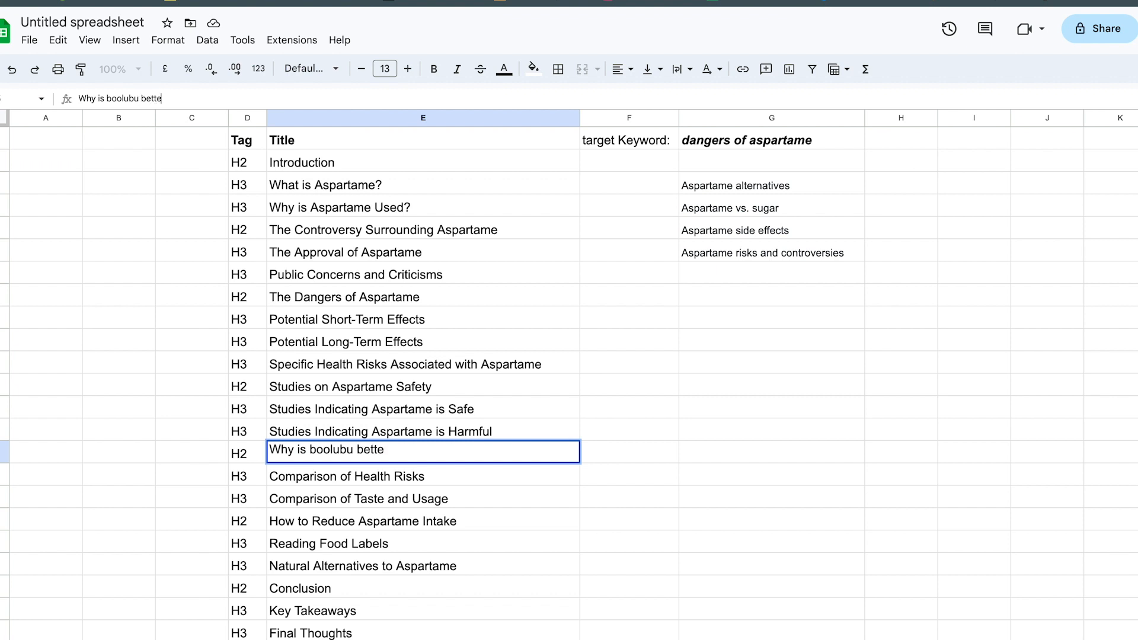
pyautogui.write('r than Asperta')
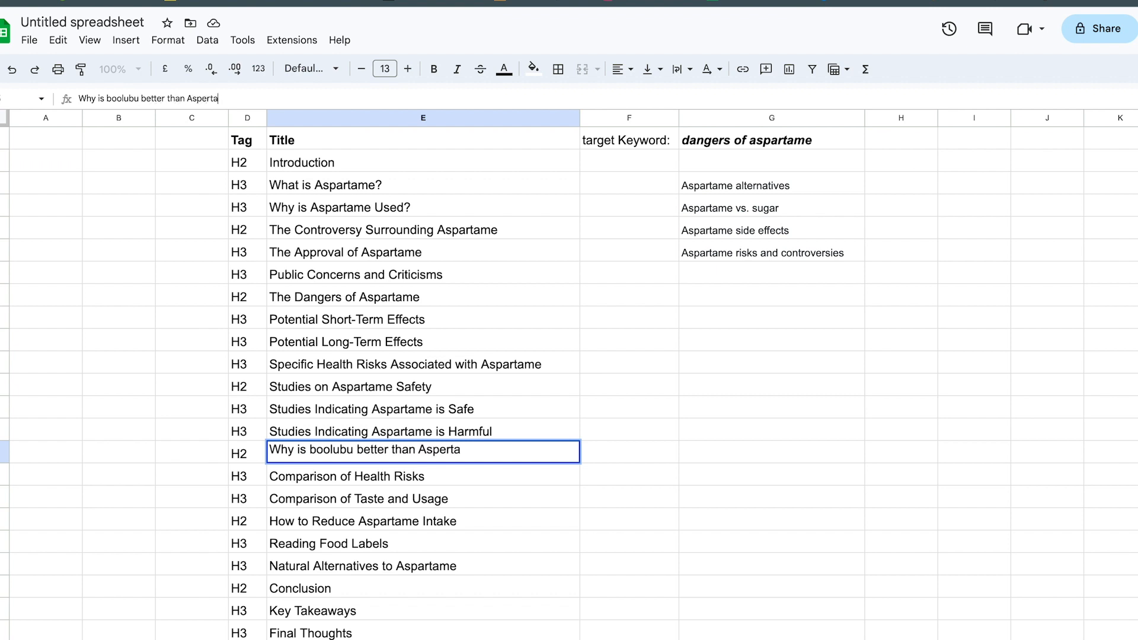
pyautogui.write('me')
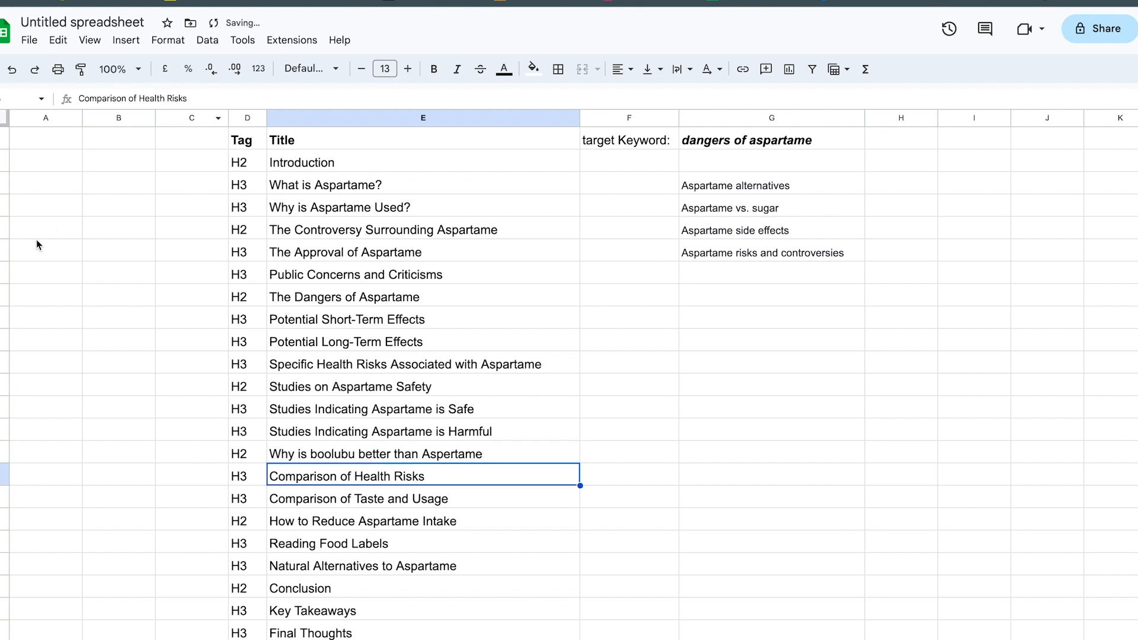
pyautogui.click(374, 454)
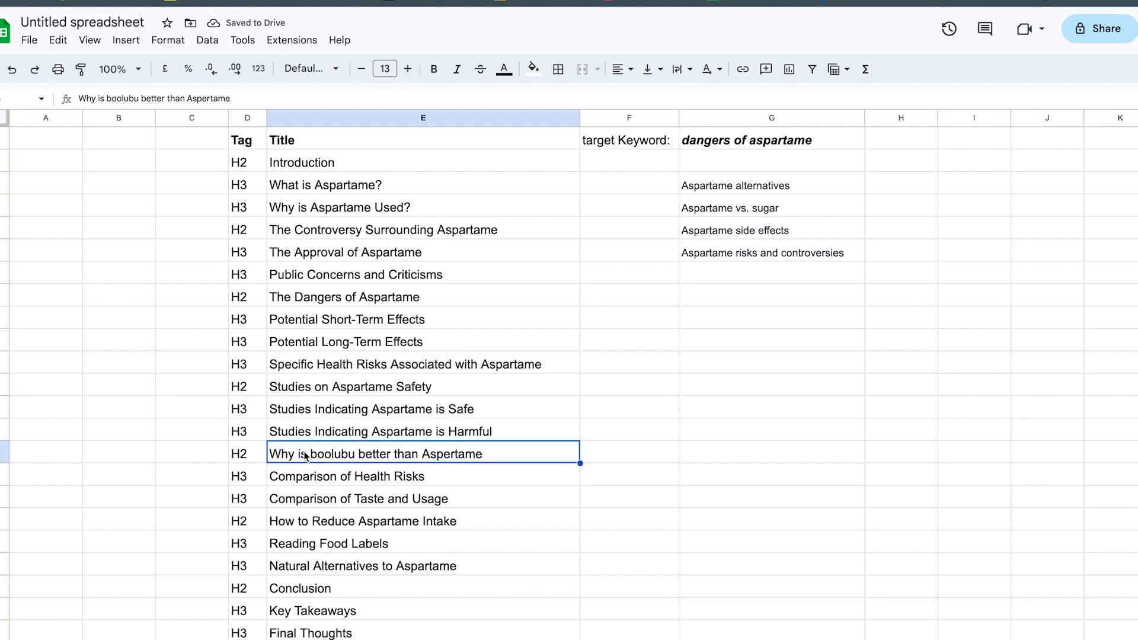
pyautogui.moveTo(430, 394)
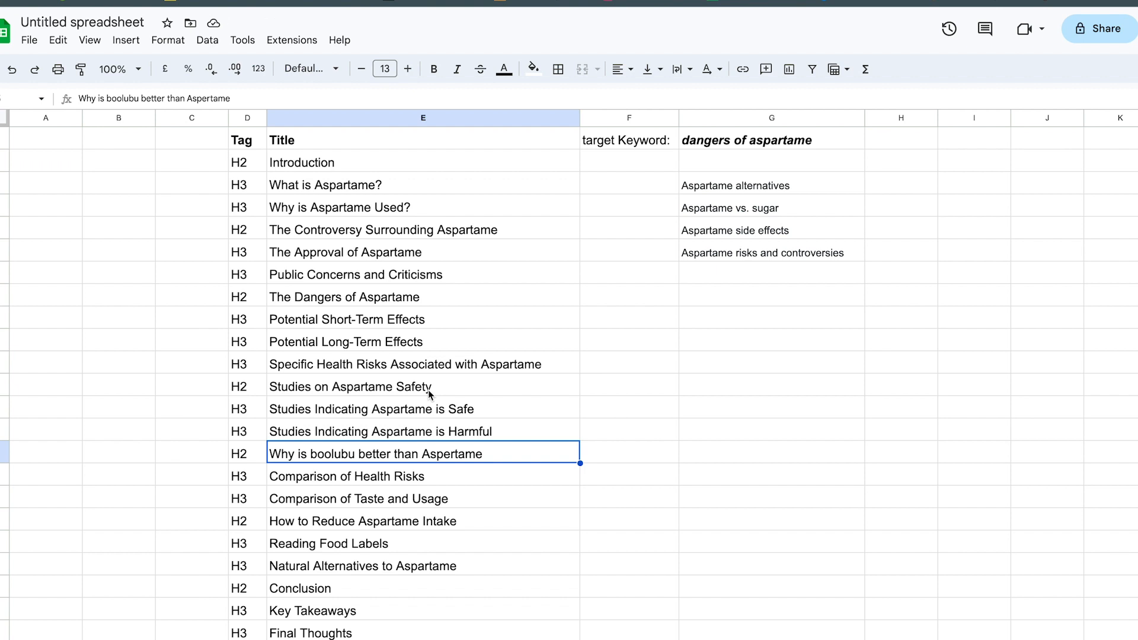
pyautogui.moveTo(388, 352)
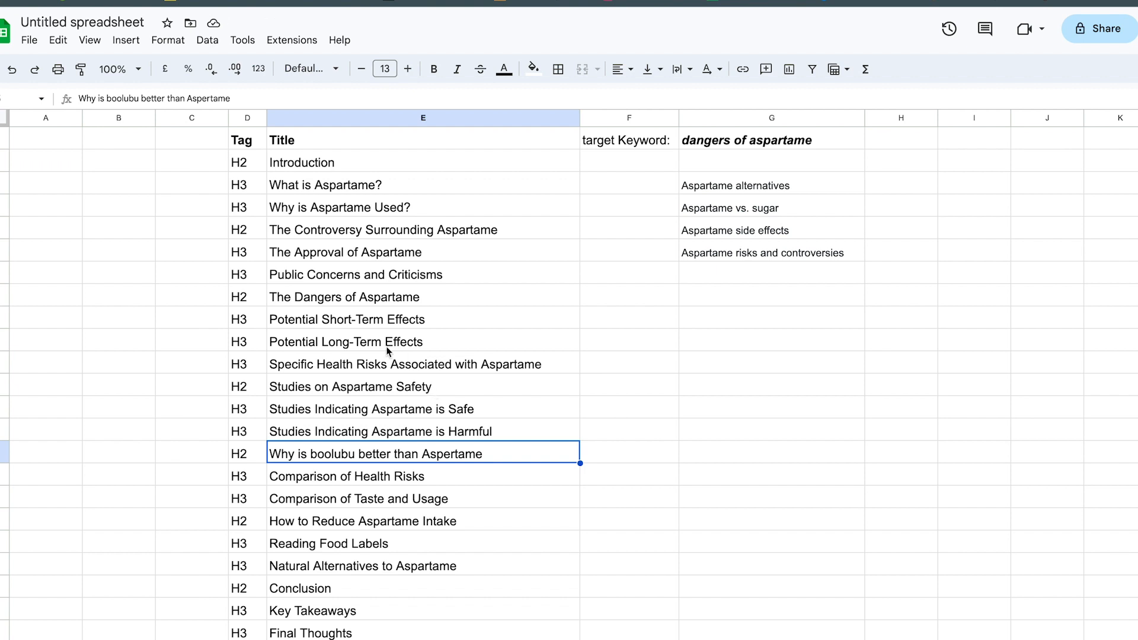
pyautogui.moveTo(256, 280)
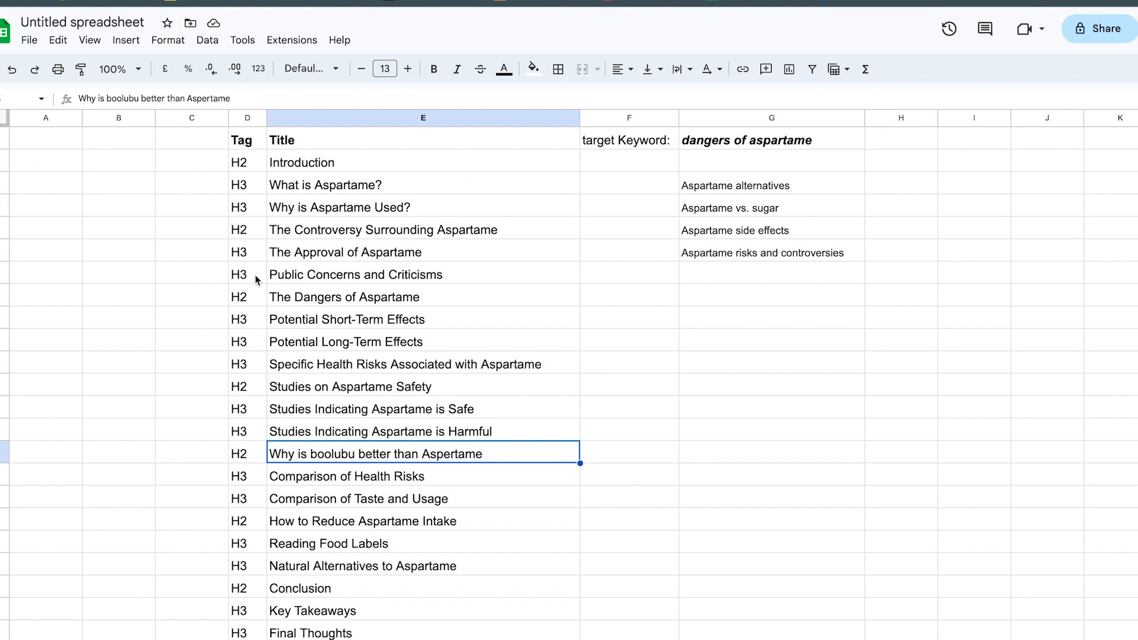
pyautogui.moveTo(718, 159)
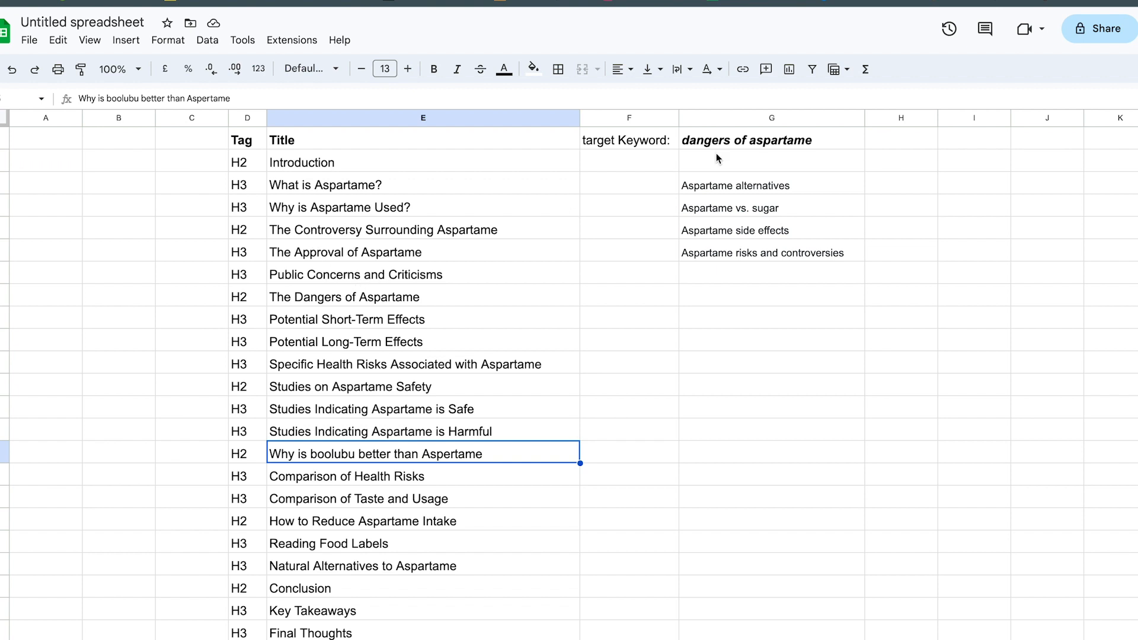
# Copy the 'Aspartame vs. sugar' keyword over the 'Comparison of Taste and Usage' subheading.
pyautogui.click(746, 139)
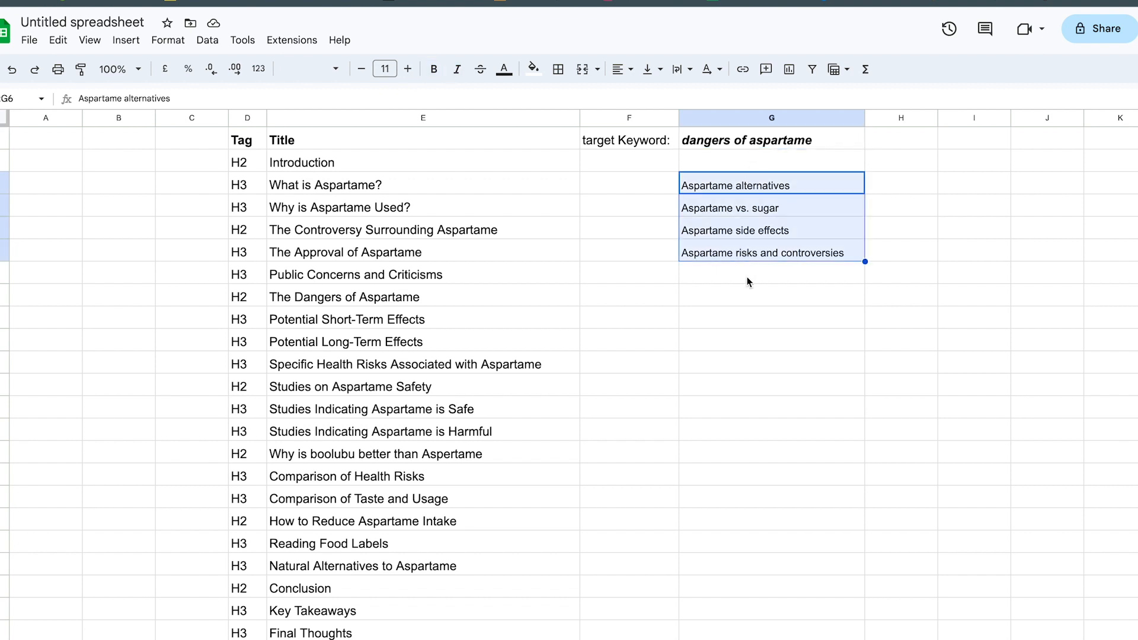
pyautogui.click(771, 283)
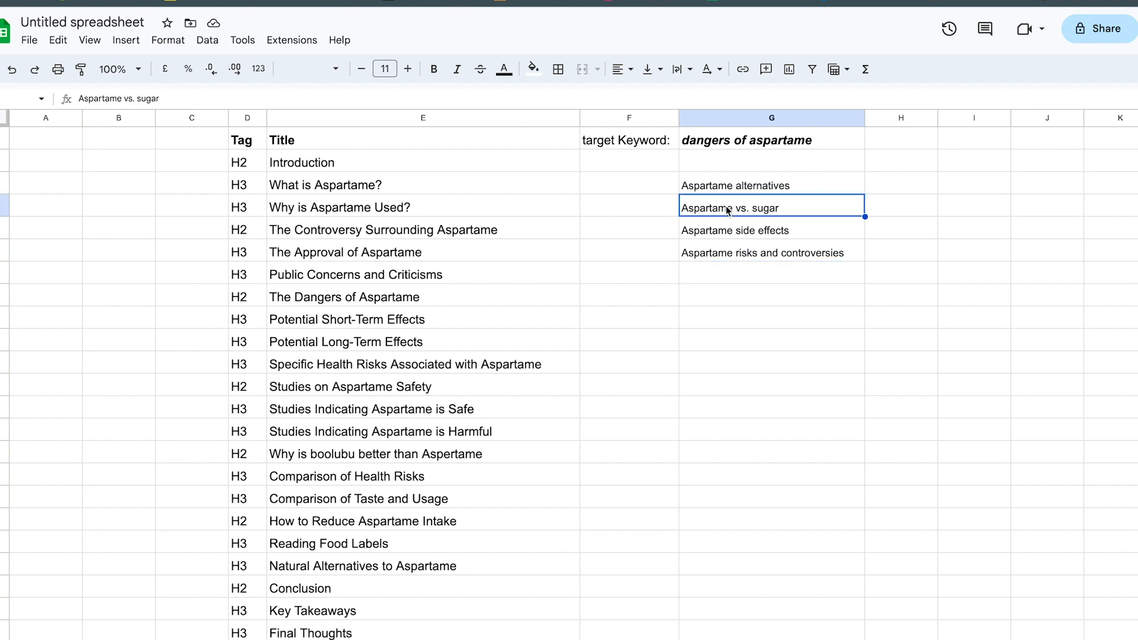
pyautogui.moveTo(348, 553)
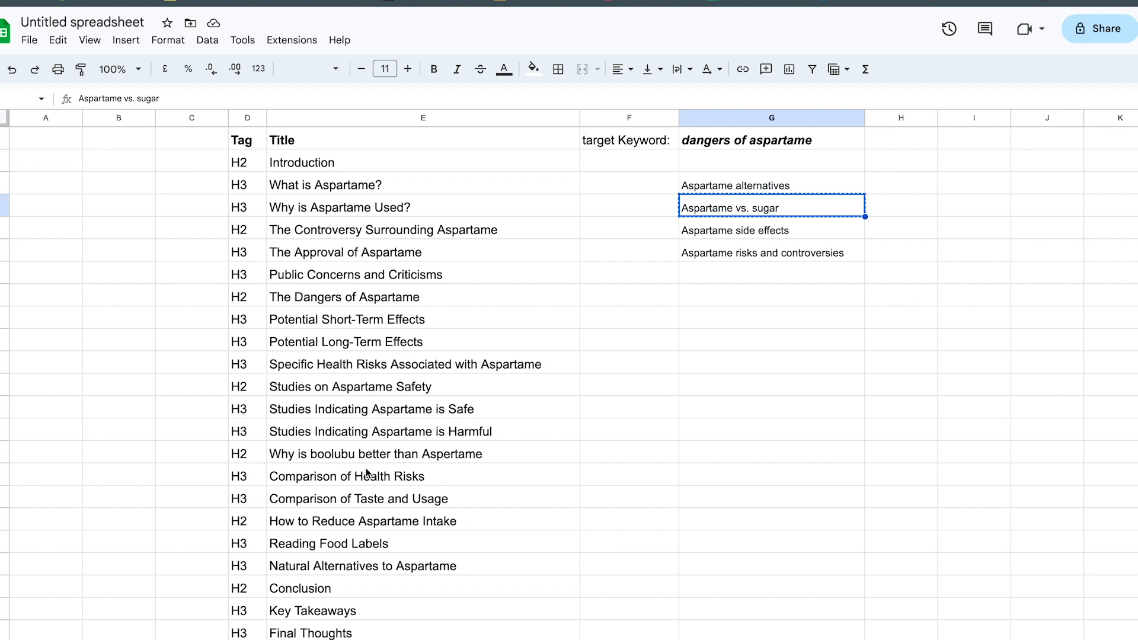
pyautogui.click(347, 476)
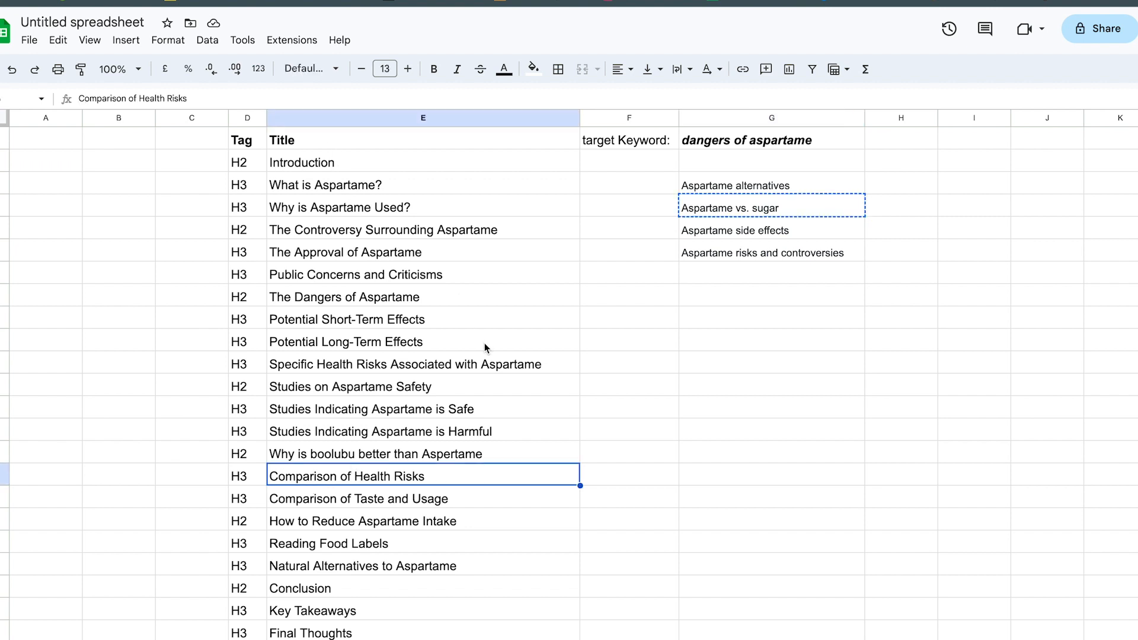
pyautogui.moveTo(430, 463)
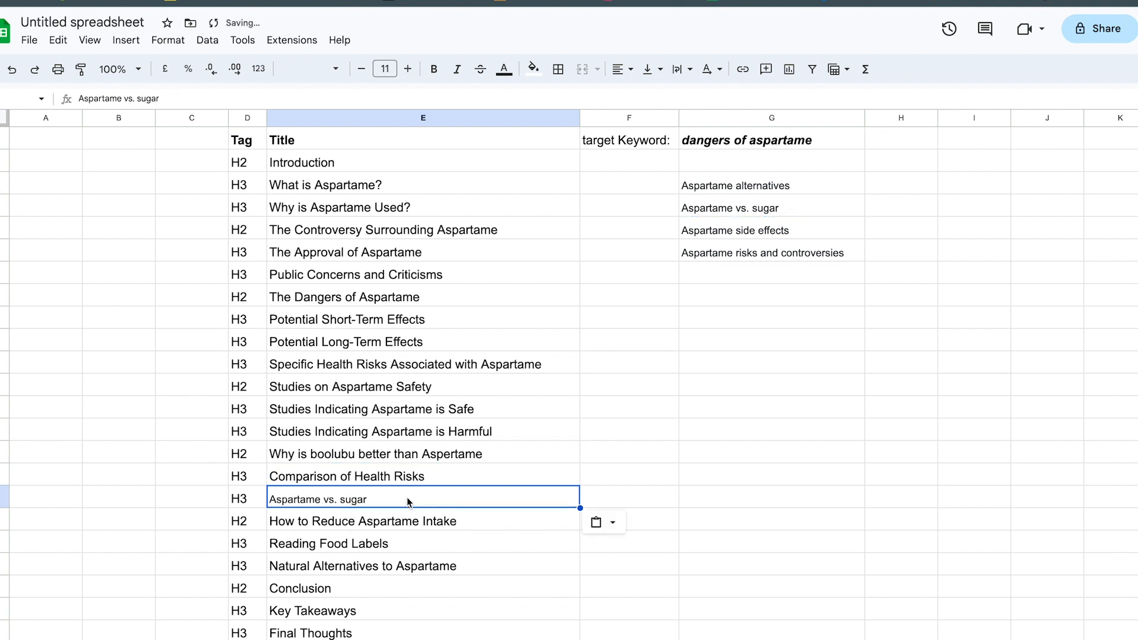
pyautogui.moveTo(677, 202)
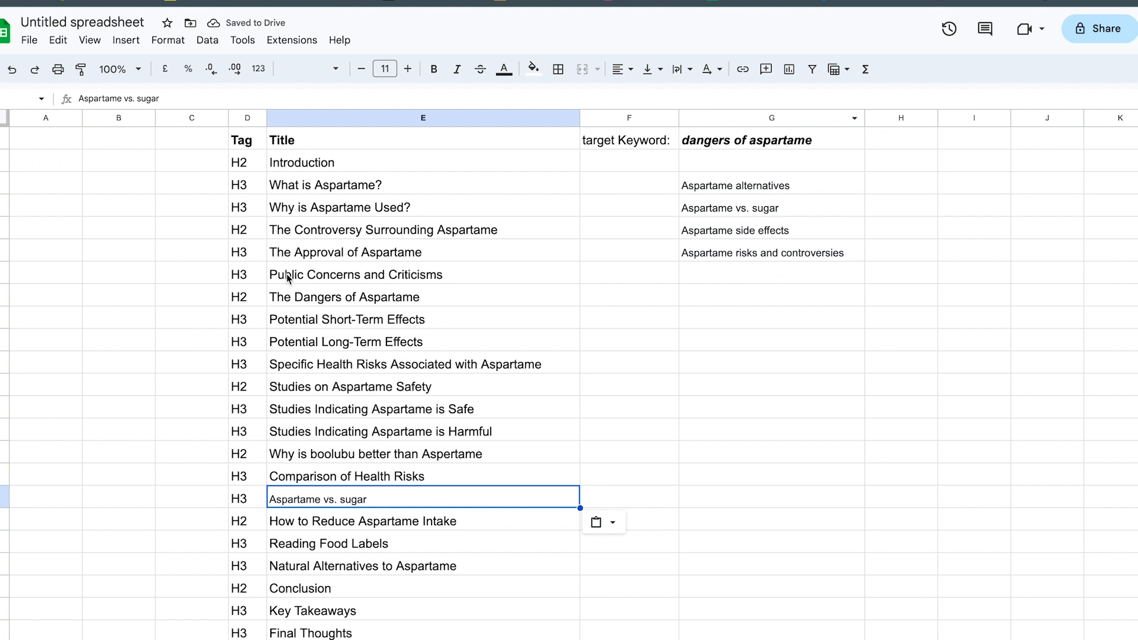
pyautogui.click(347, 342)
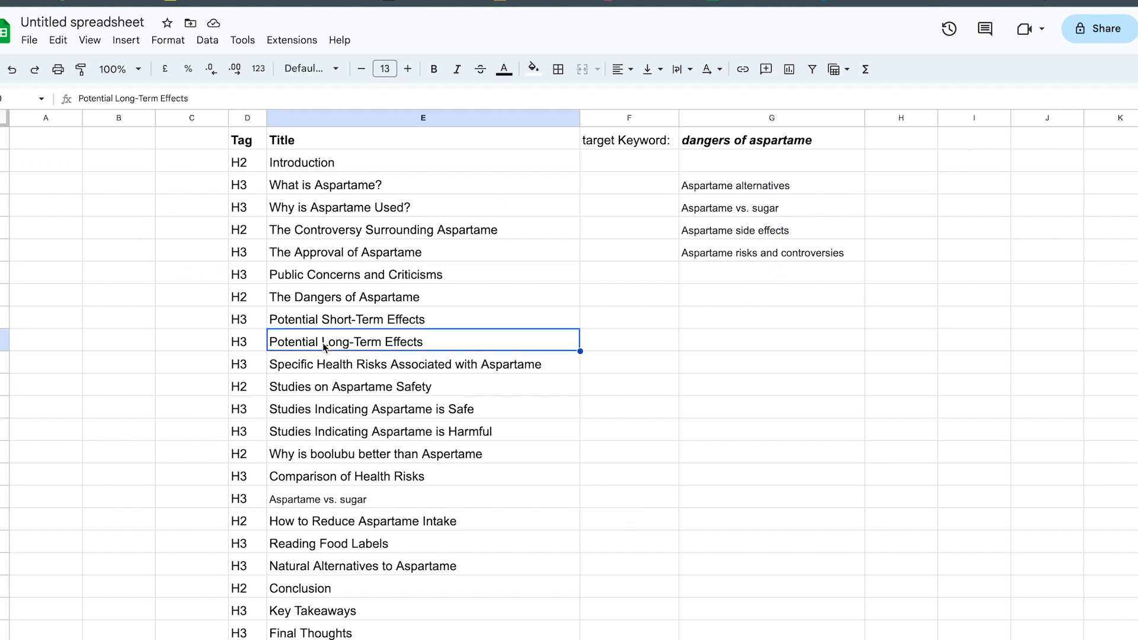
pyautogui.moveTo(332, 190)
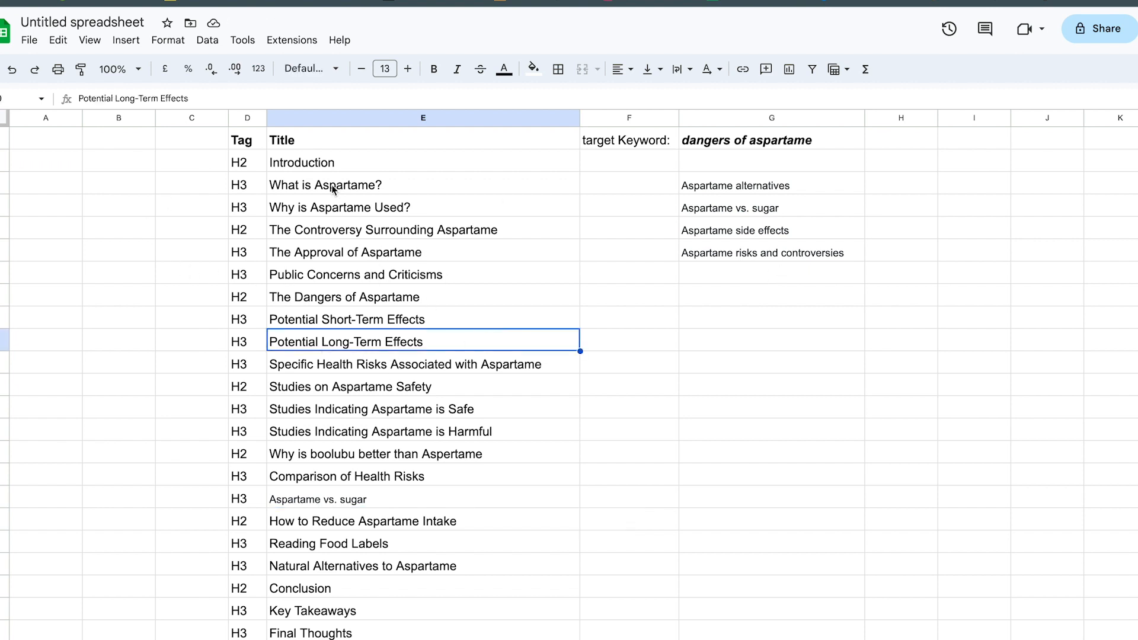
pyautogui.moveTo(339, 147)
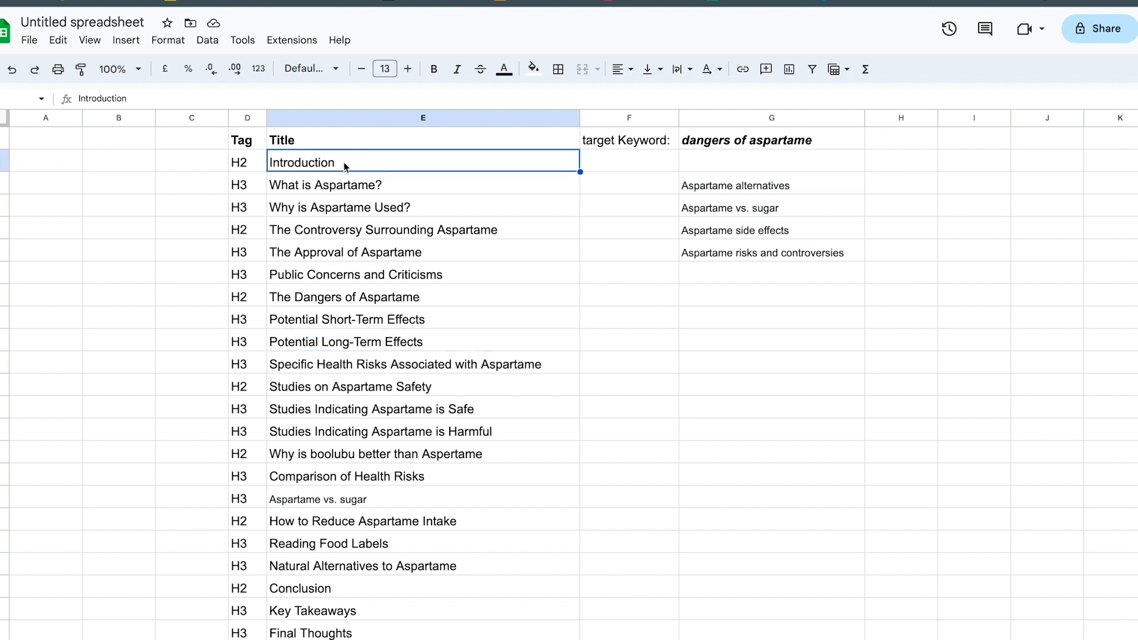
pyautogui.moveTo(359, 162)
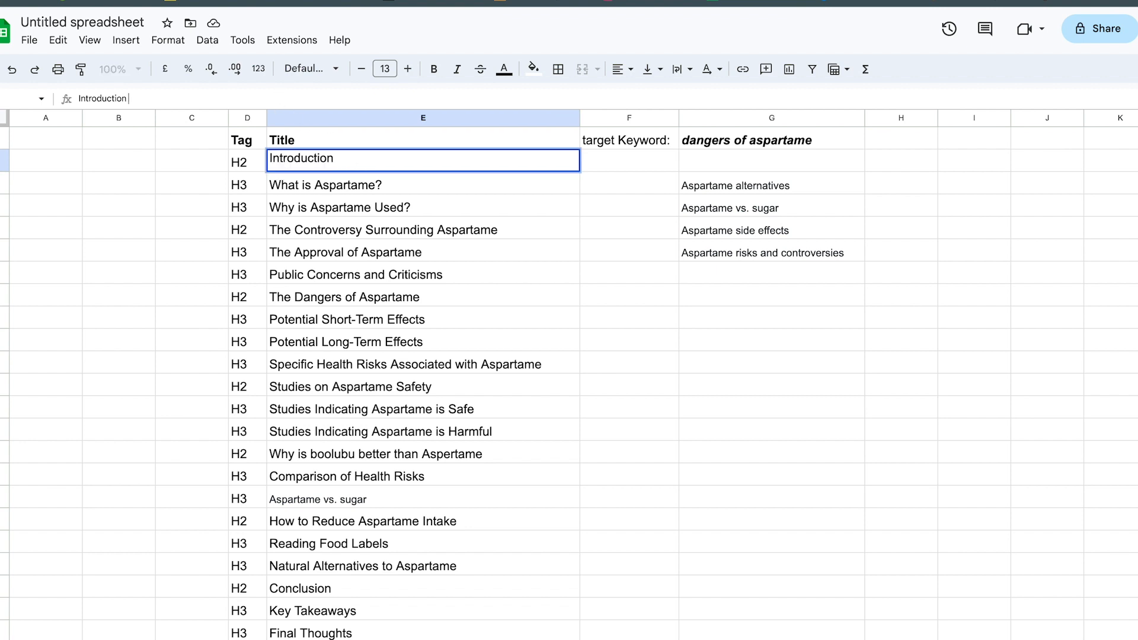
# Extend the Introduction title to 'Introduction: talk about recent research that shows 20% of people will die'.
pyautogui.write(':')
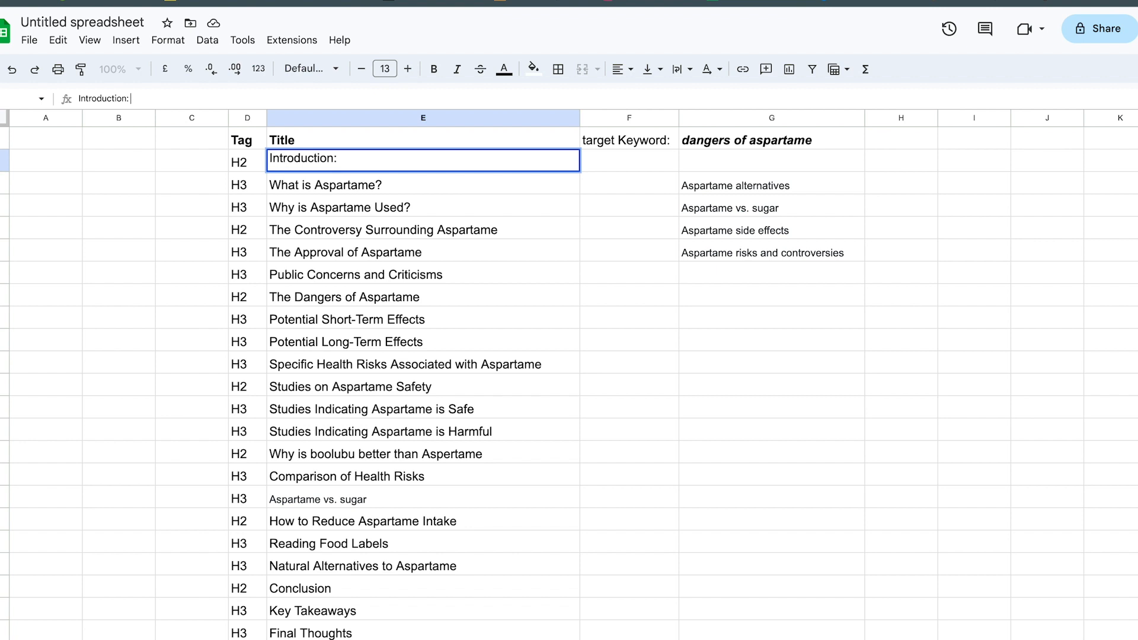
pyautogui.write('talk about re')
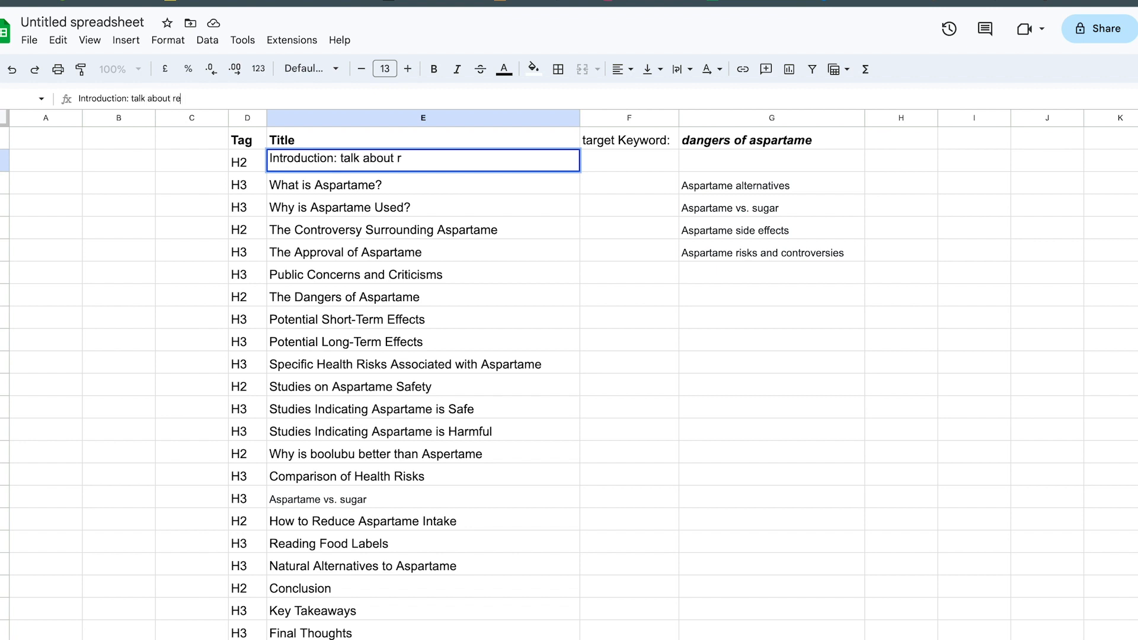
pyautogui.write('ecent research t')
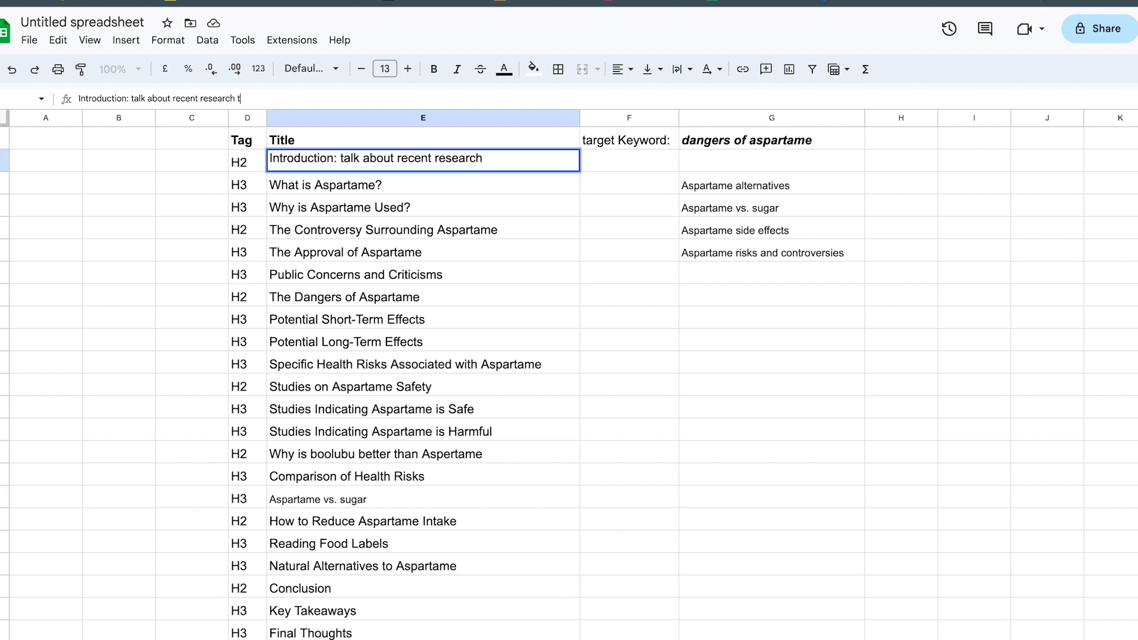
pyautogui.write('hat shows ....')
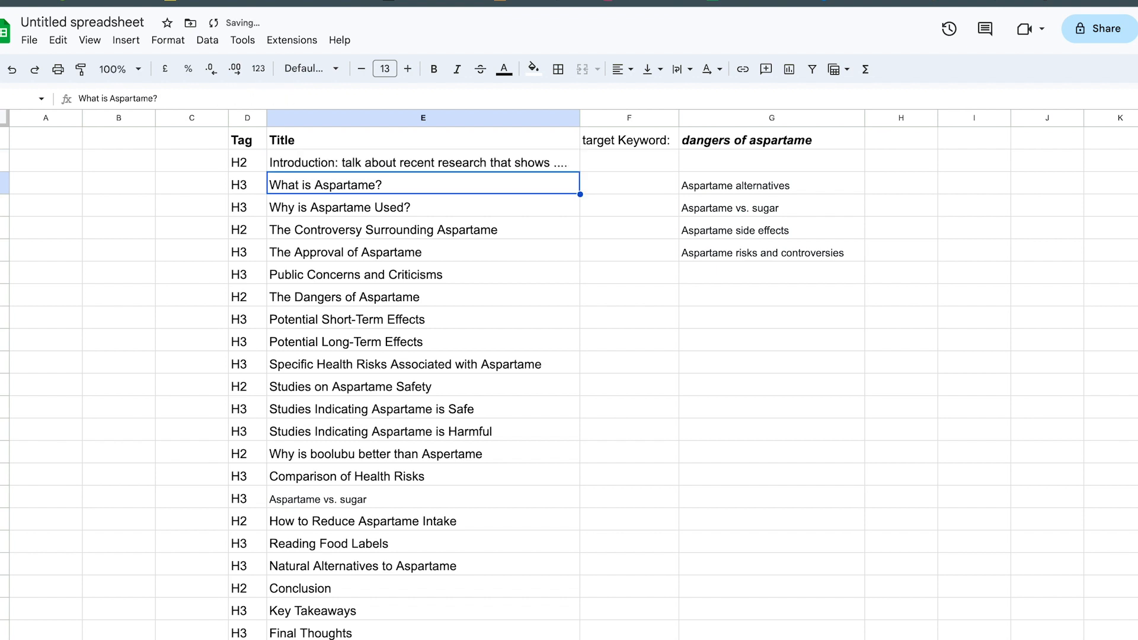
pyautogui.click(423, 162)
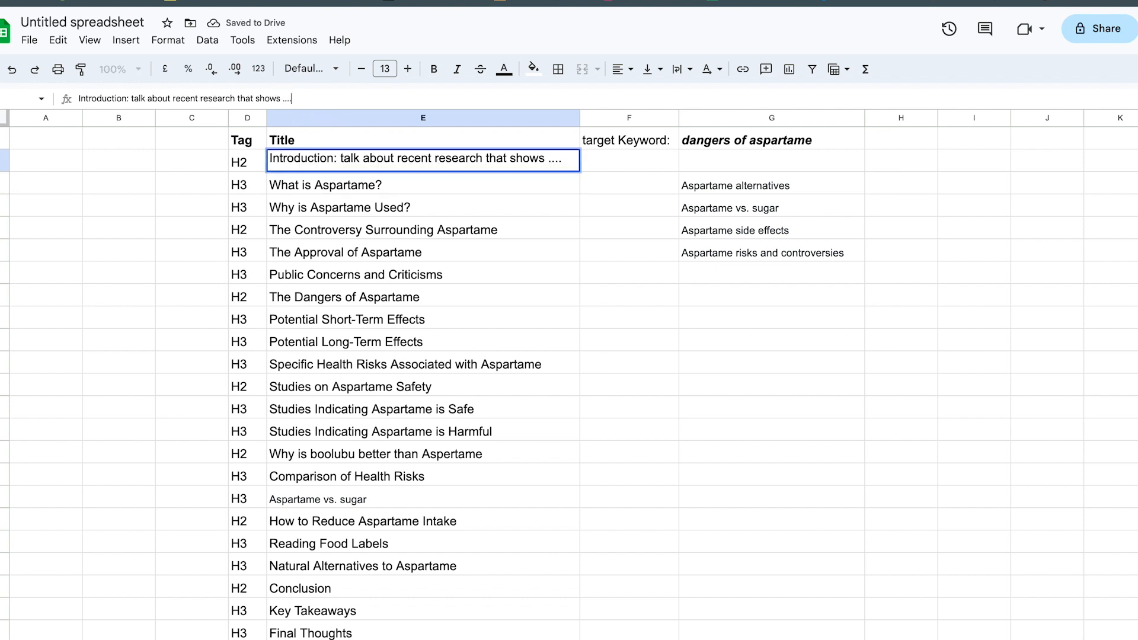
pyautogui.press('Backspace')
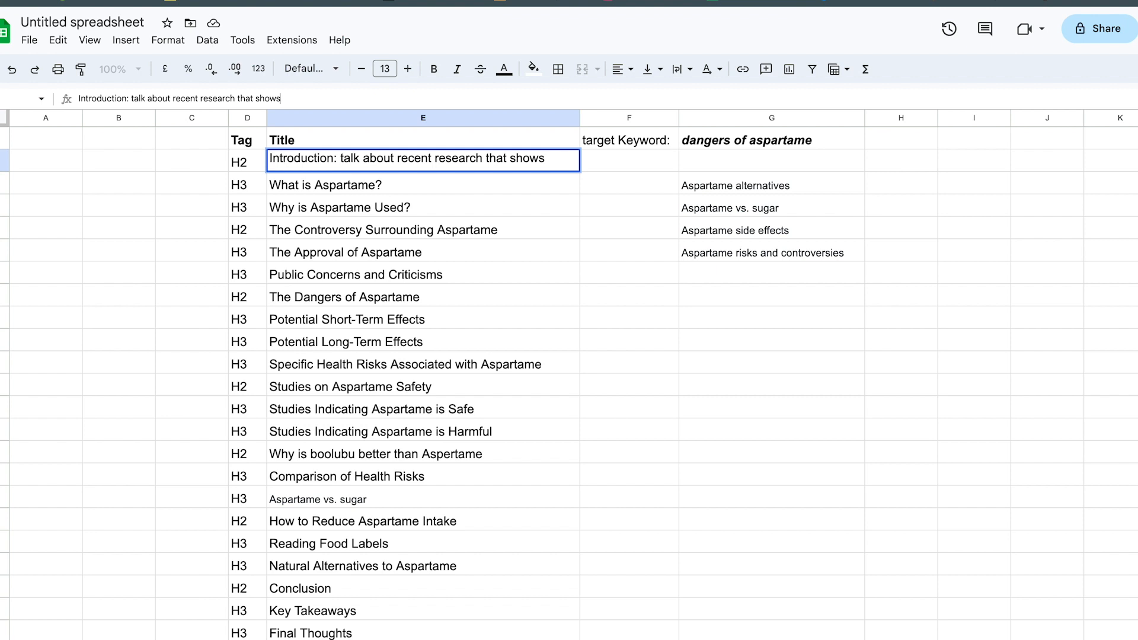
pyautogui.write('20%')
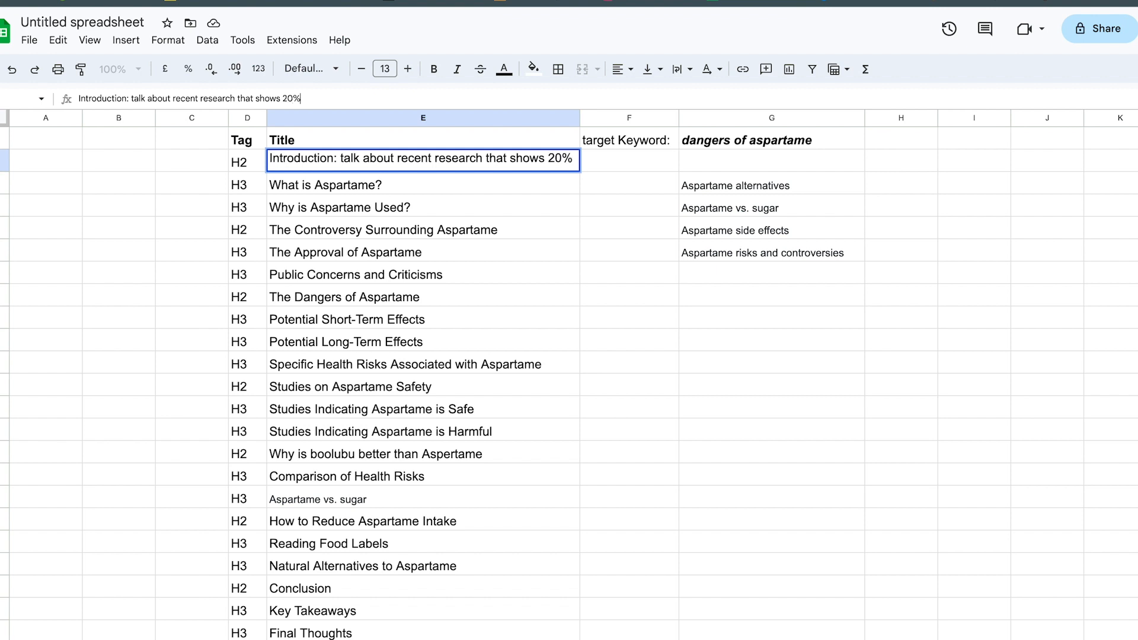
pyautogui.write('of people will die')
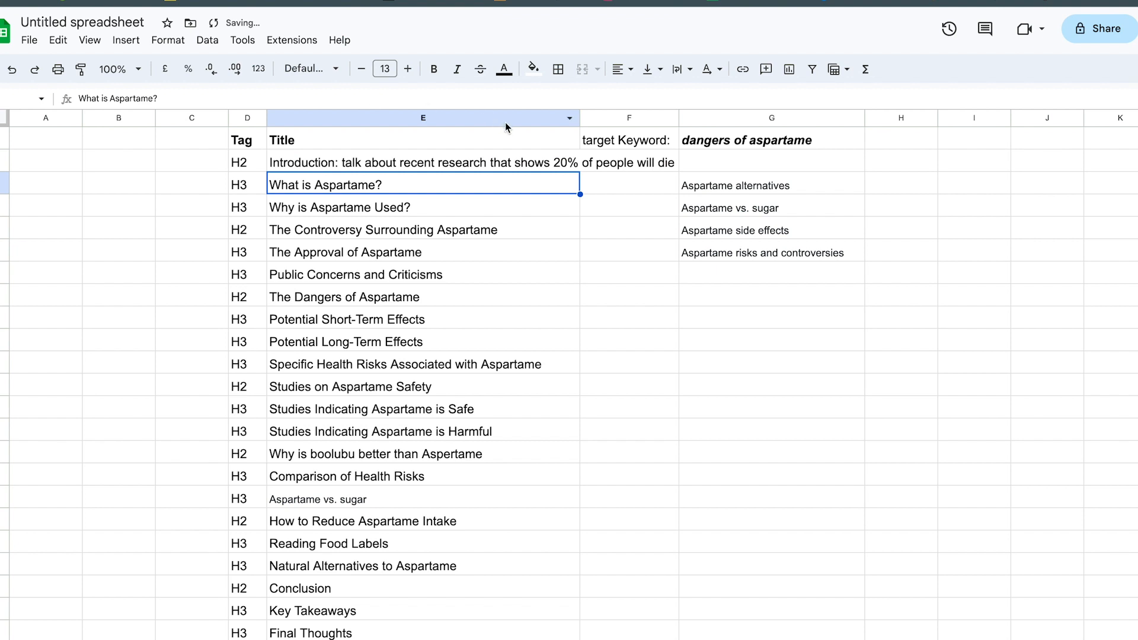
pyautogui.moveTo(708, 117)
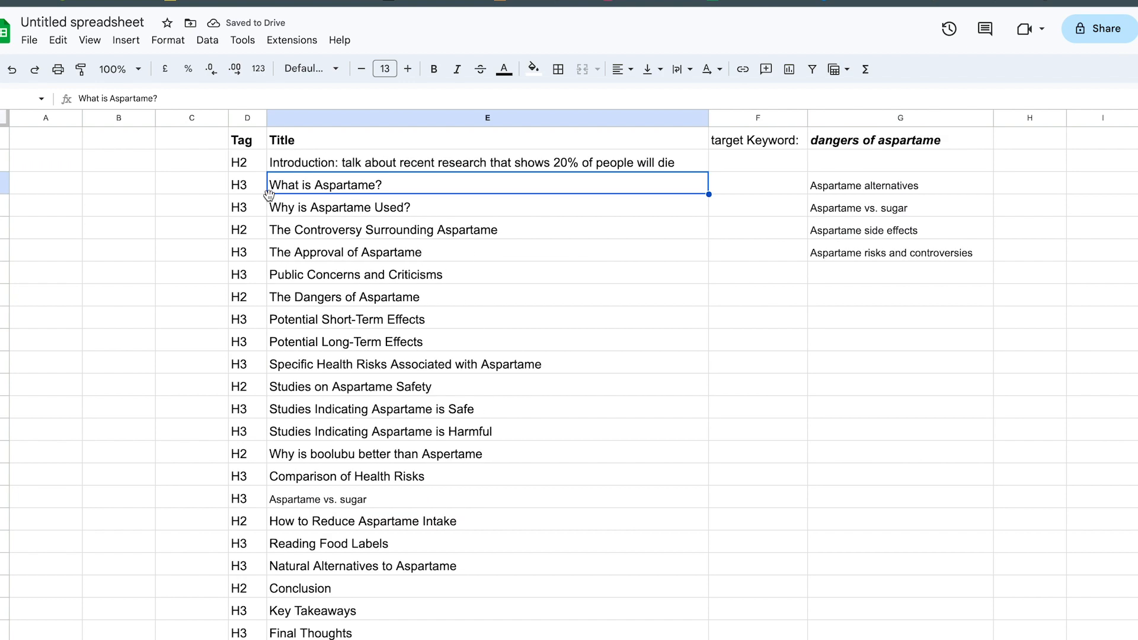
pyautogui.moveTo(380, 119)
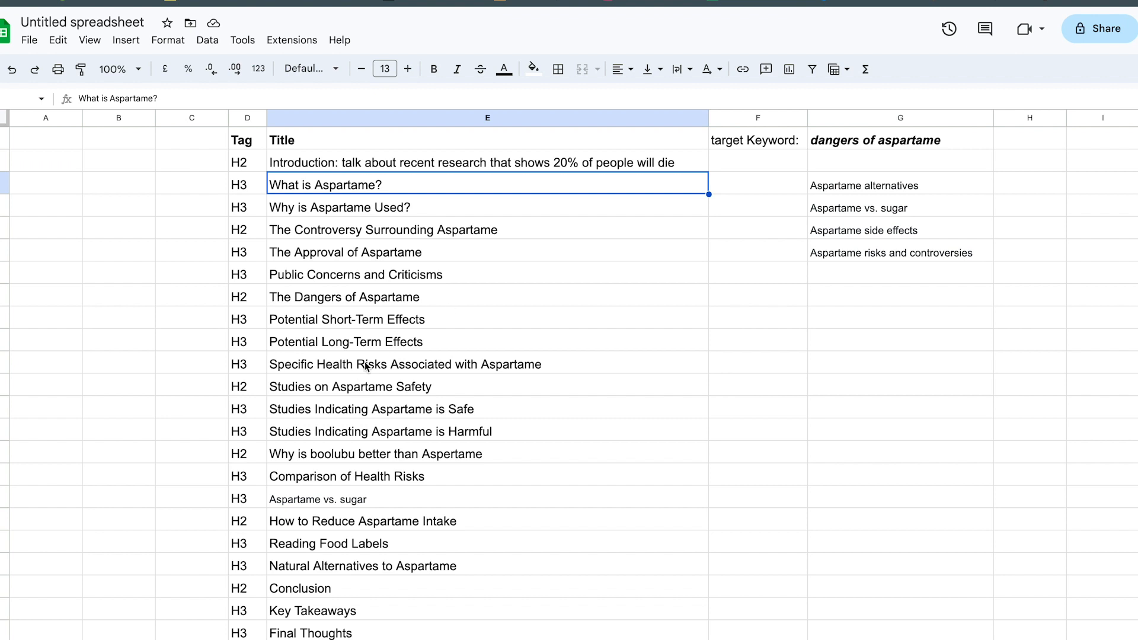
pyautogui.moveTo(408, 210)
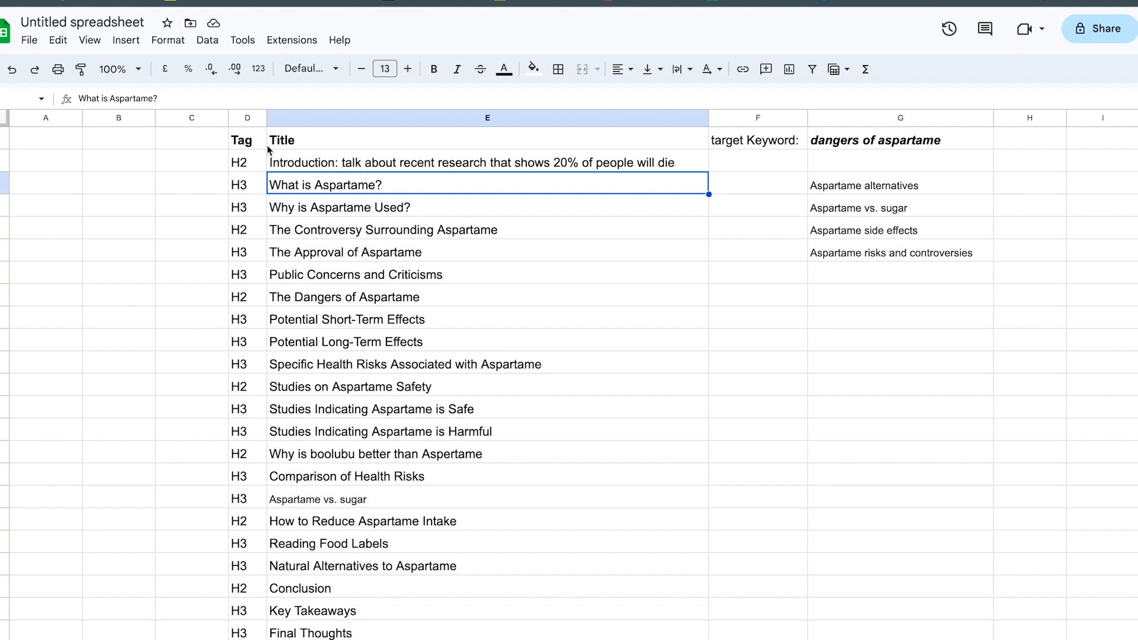
# Return to the Google Docs prompt list ending with 'Outline H2, H3'.
pyautogui.click(247, 162)
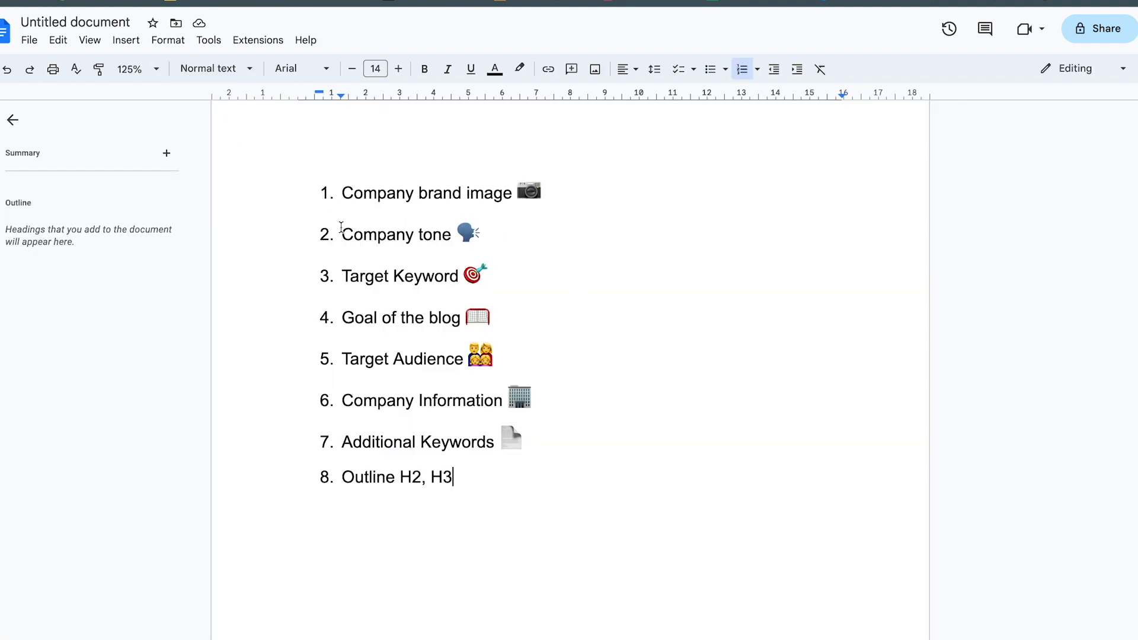
pyautogui.moveTo(492, 343)
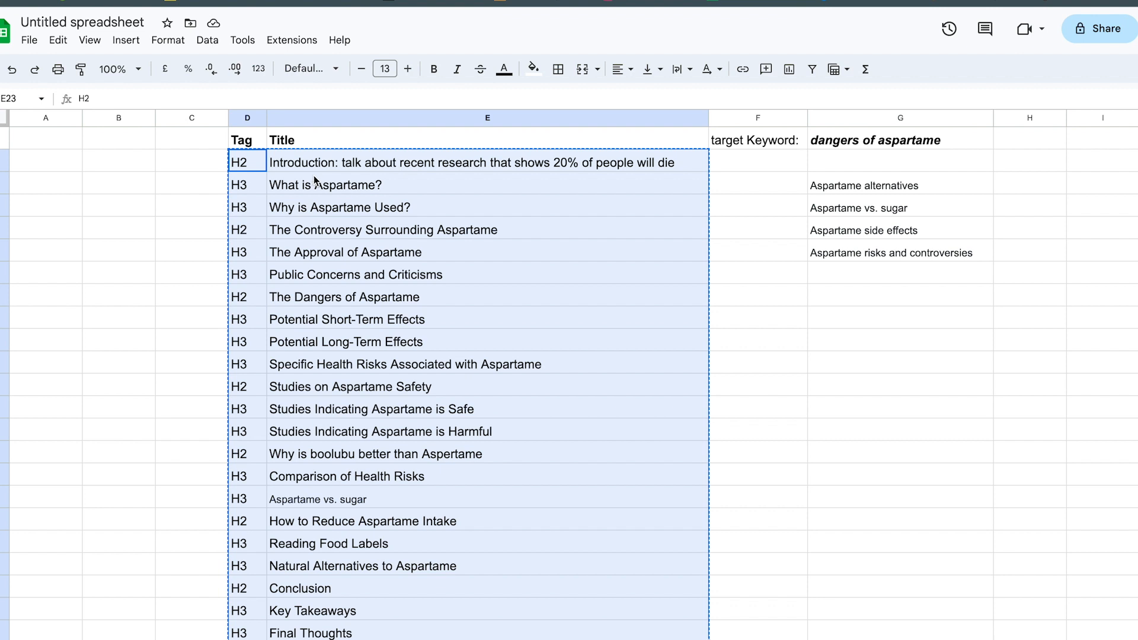
# Select the Introduction entry, then the 'What is Aspartame?' heading in the spreadsheet.
pyautogui.click(383, 230)
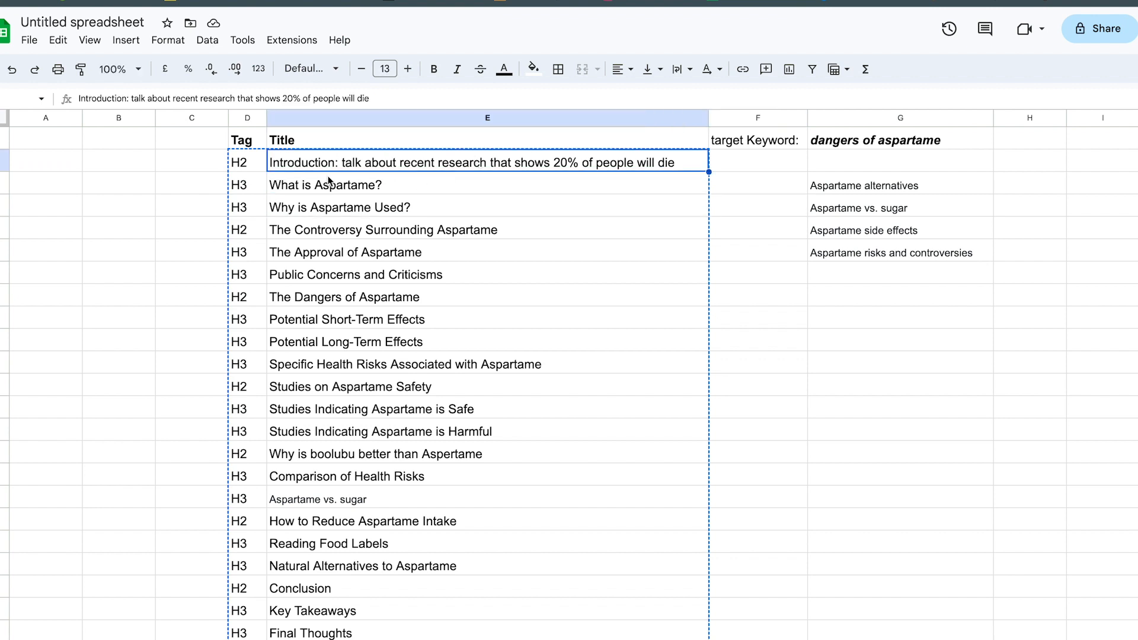
pyautogui.click(192, 185)
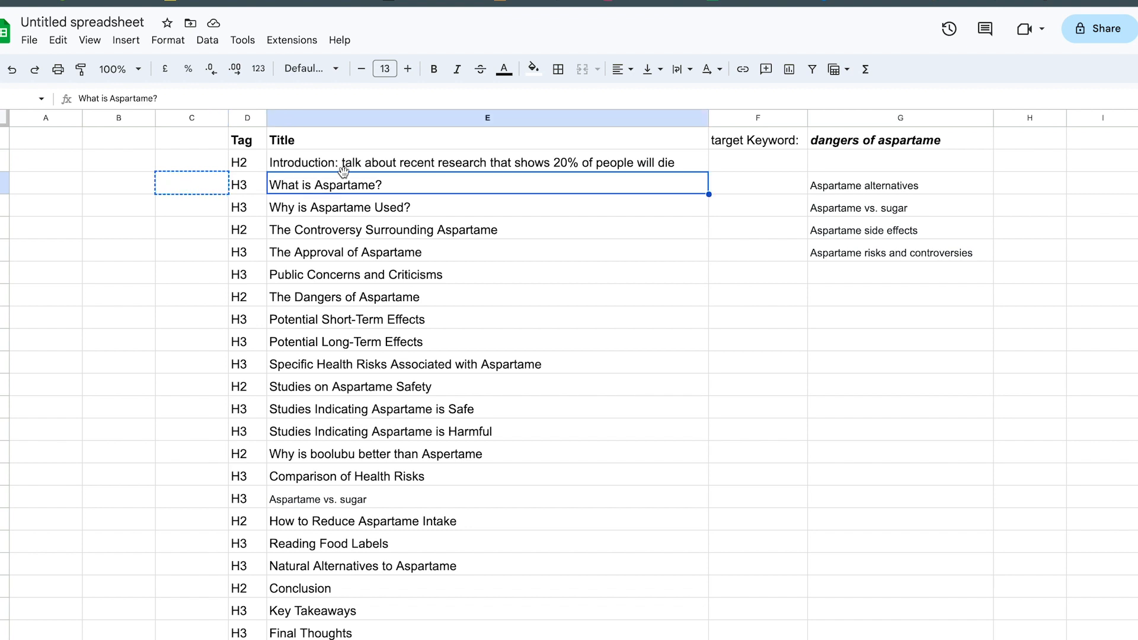
pyautogui.moveTo(72, 213)
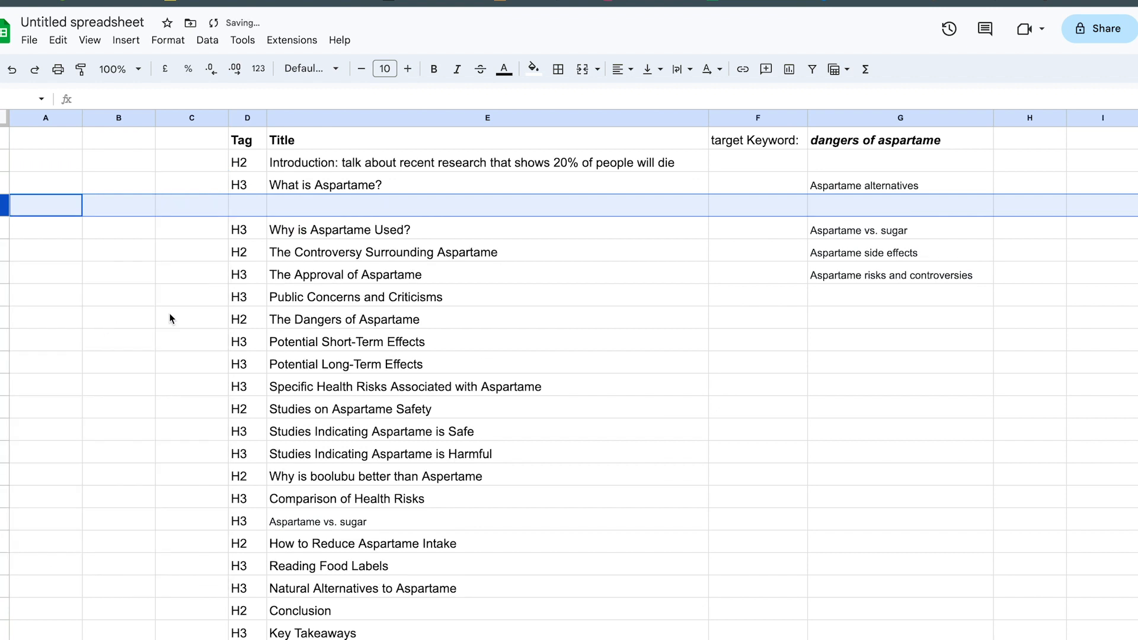
# Type '- I want you to talk about how it ...' into the new row below 'What is Aspartame?'.
pyautogui.click(487, 204)
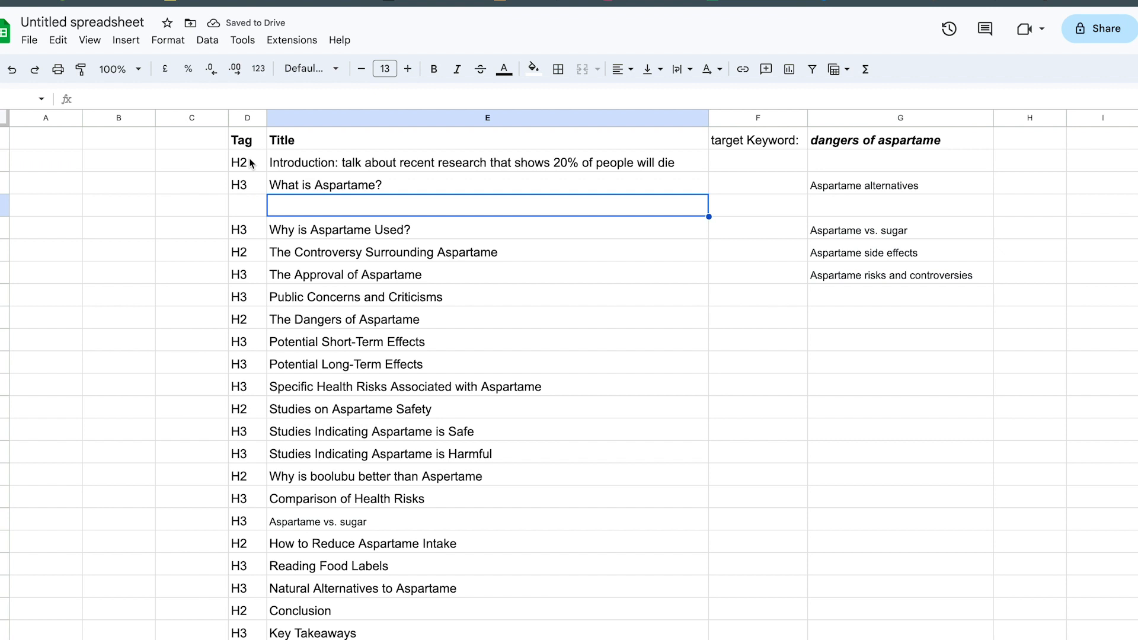
pyautogui.click(246, 206)
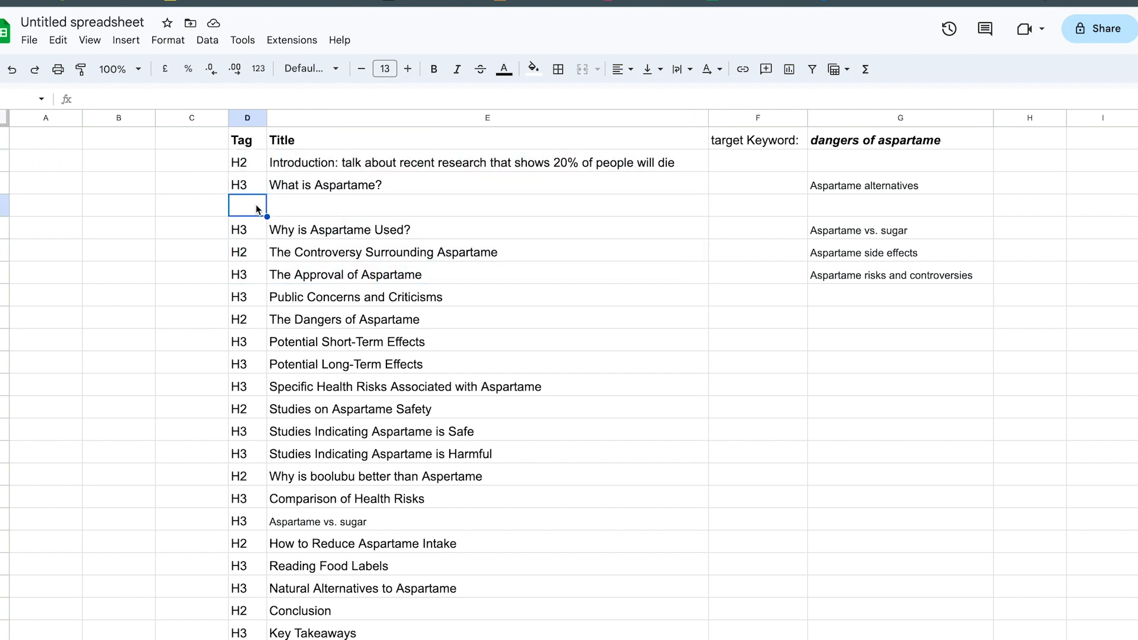
pyautogui.write('-')
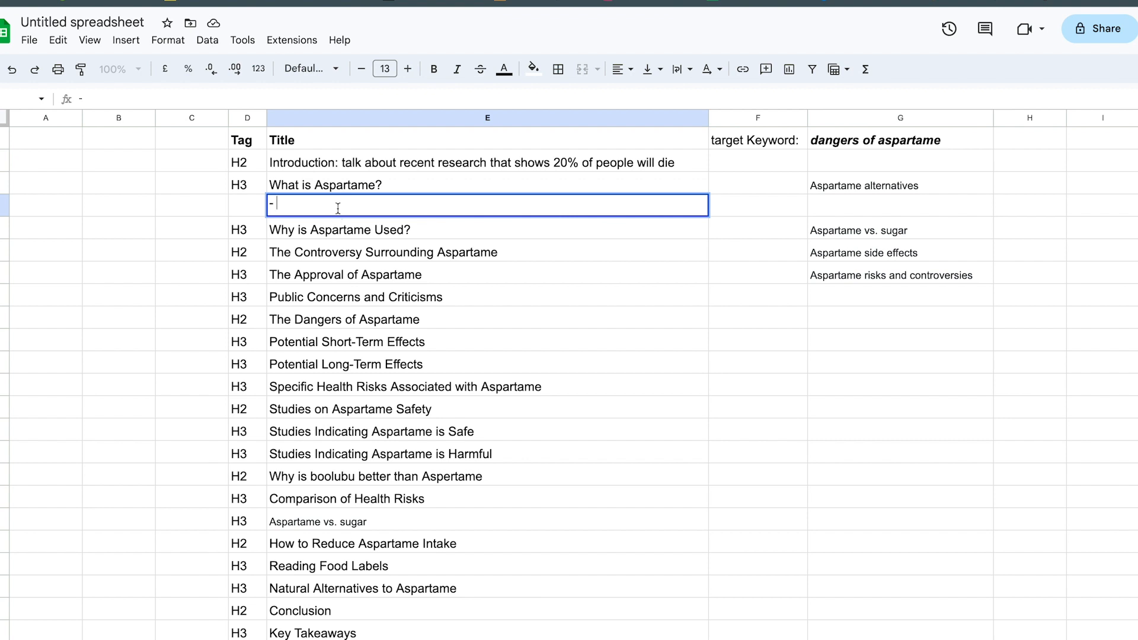
pyautogui.moveTo(345, 201)
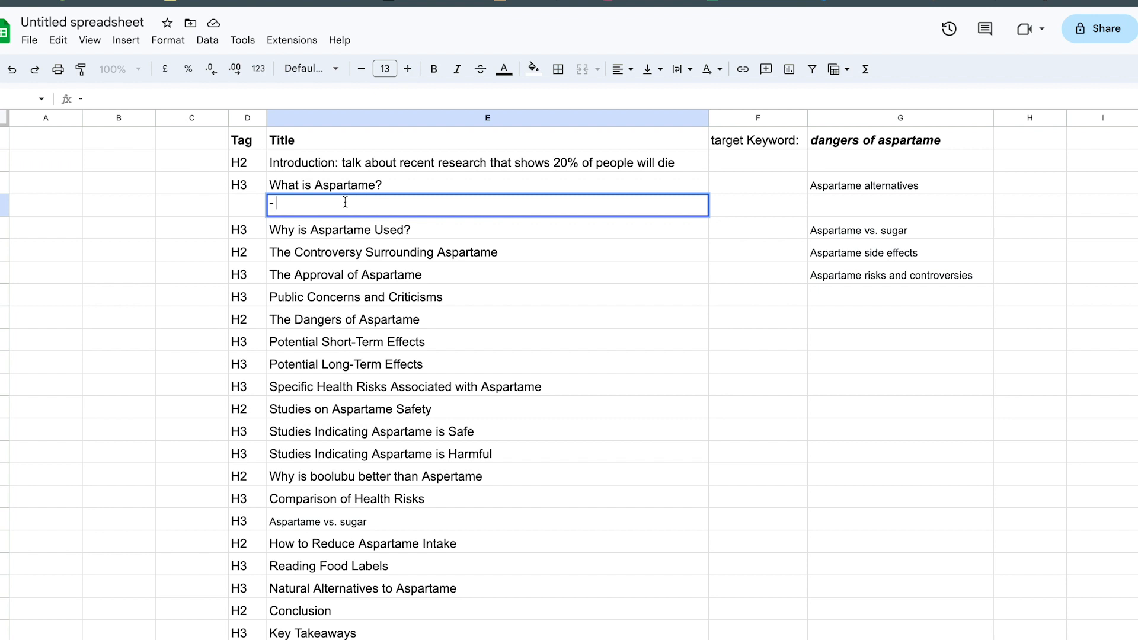
pyautogui.write('I want you')
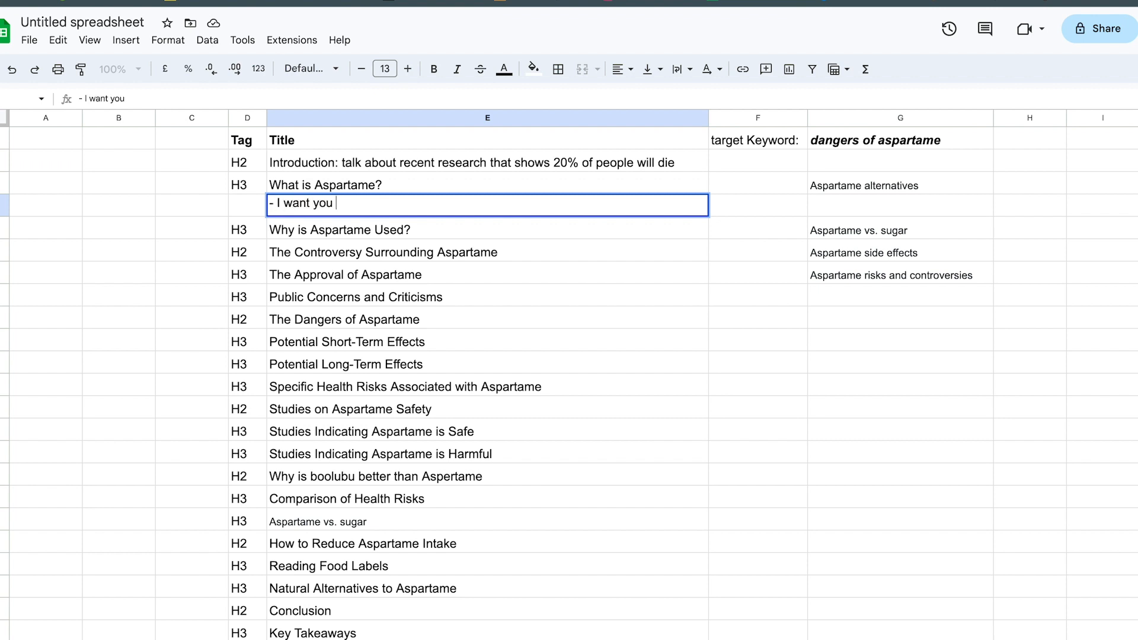
pyautogui.write('to talk abo')
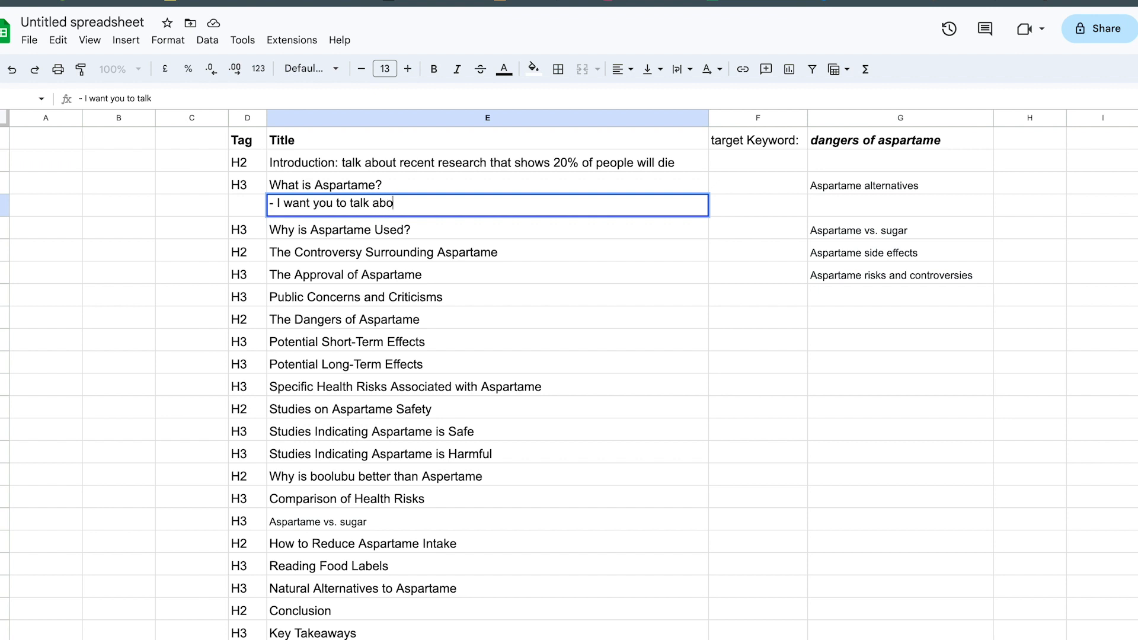
pyautogui.write('ut how it ...')
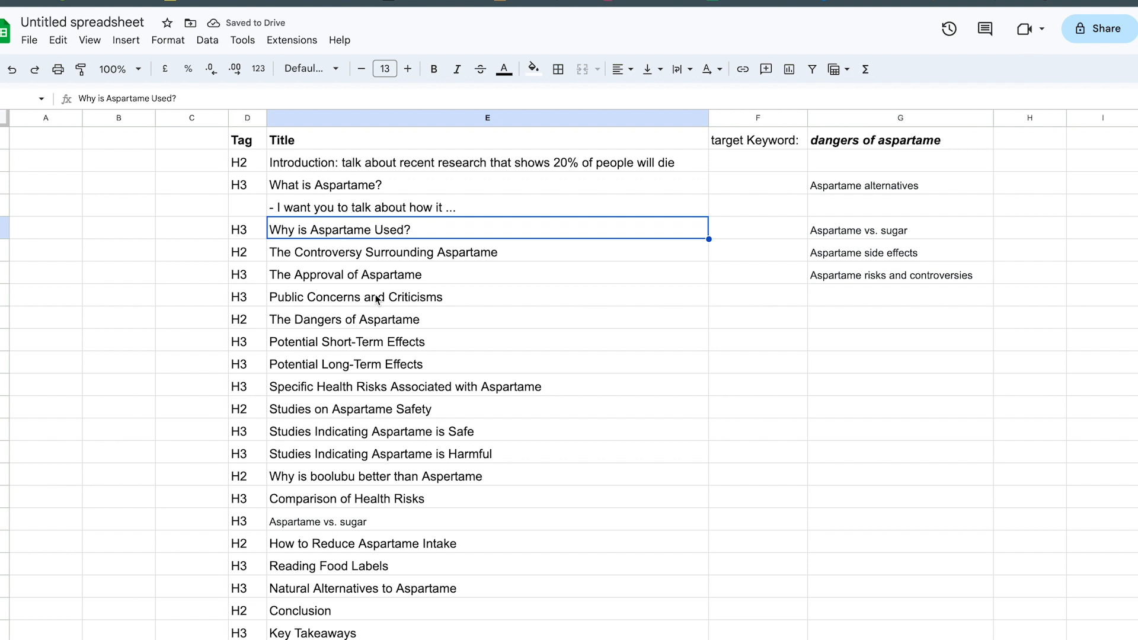
pyautogui.moveTo(360, 234)
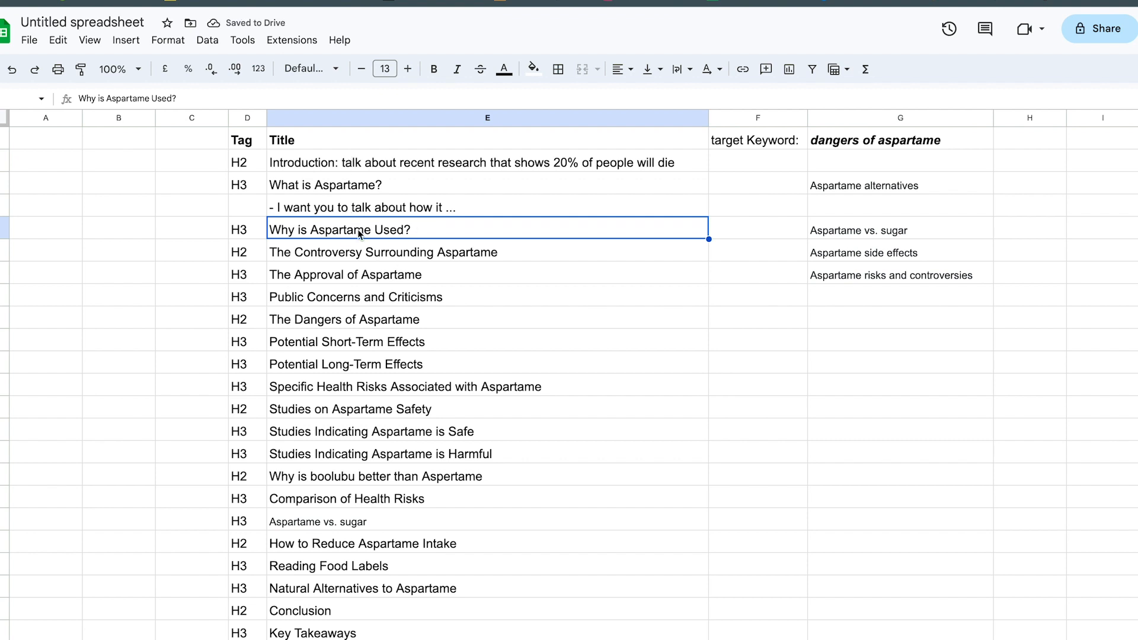
pyautogui.moveTo(352, 158)
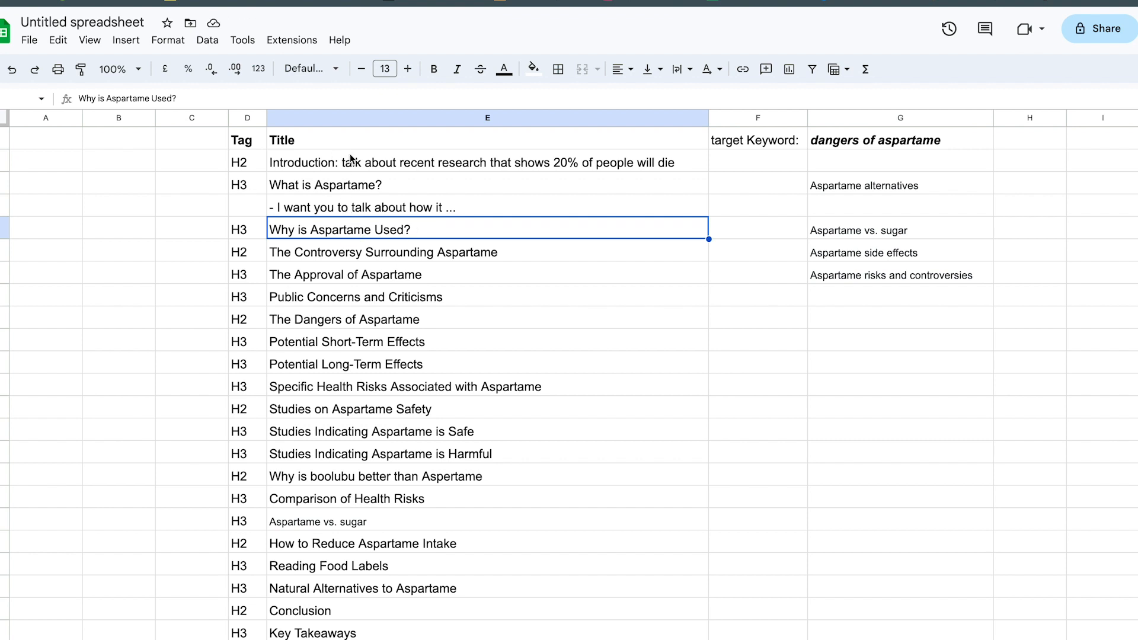